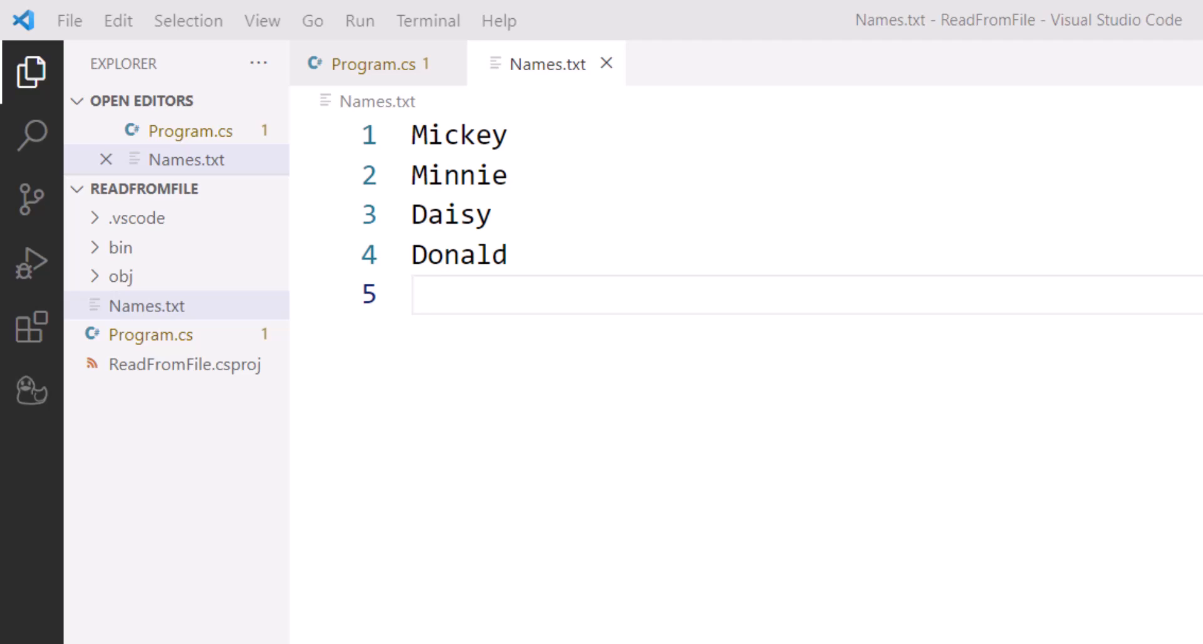
mouse_move(992, 187)
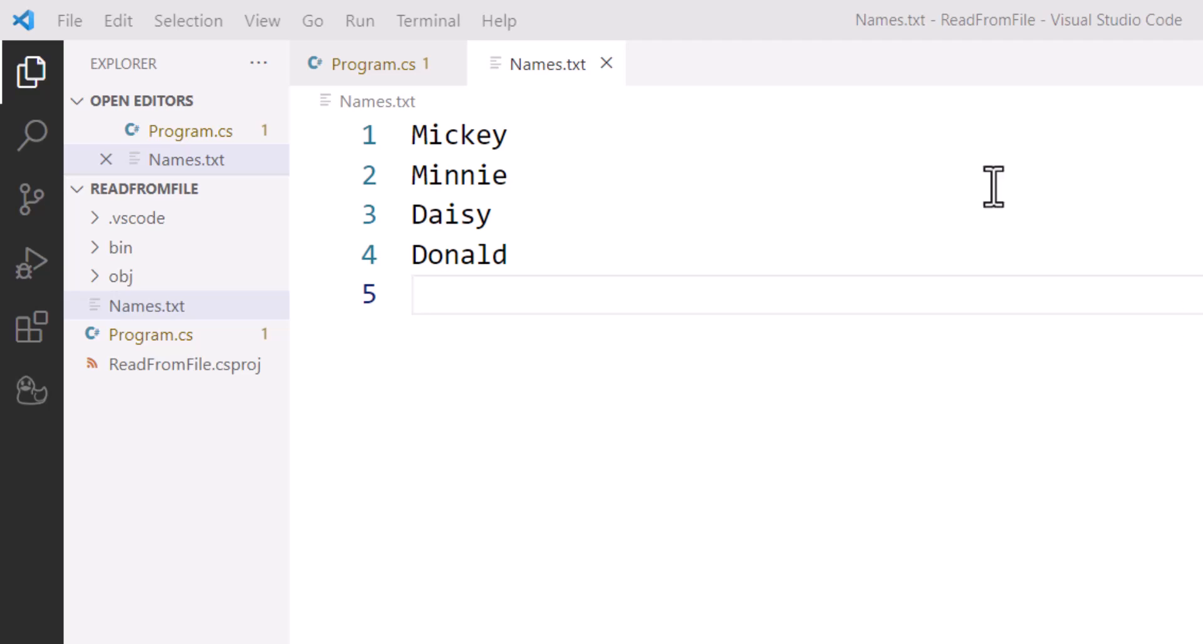
Bring the Program.cs editor to the front instead of Names.txt
left_click(375, 64)
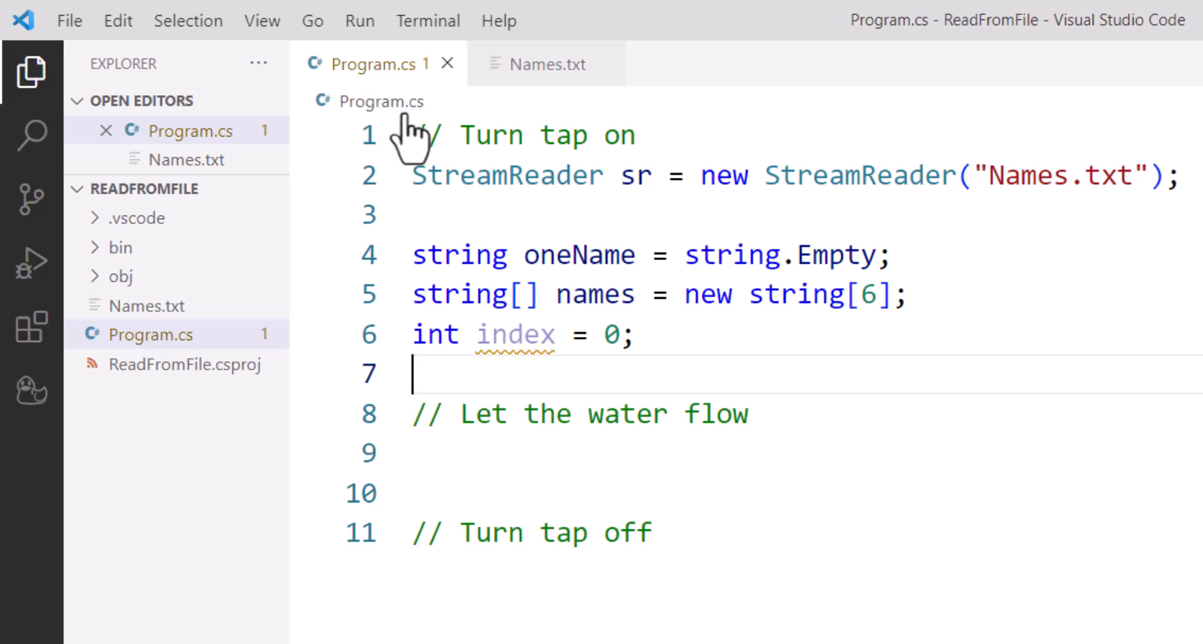
mouse_move(452, 176)
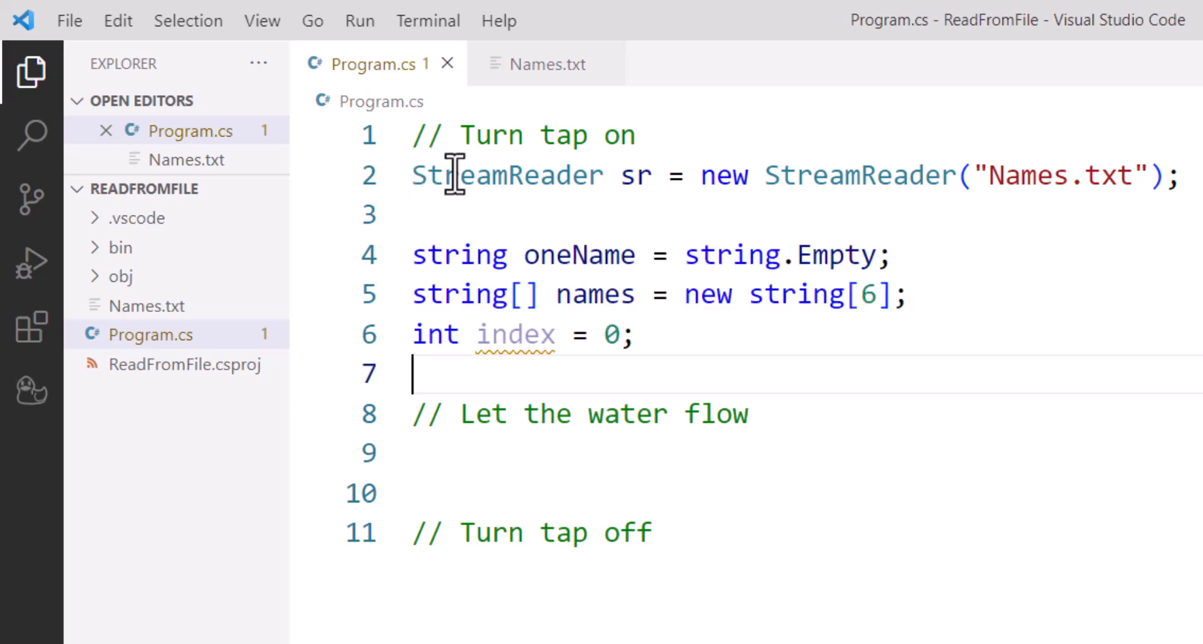
double_click(506, 176)
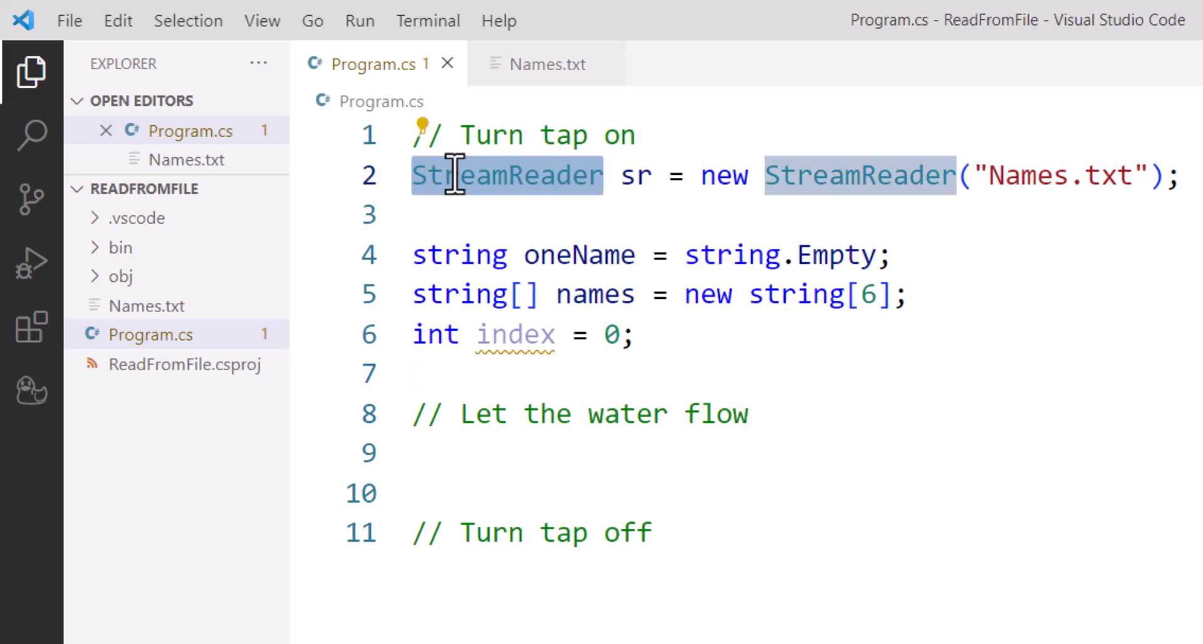
mouse_move(470, 212)
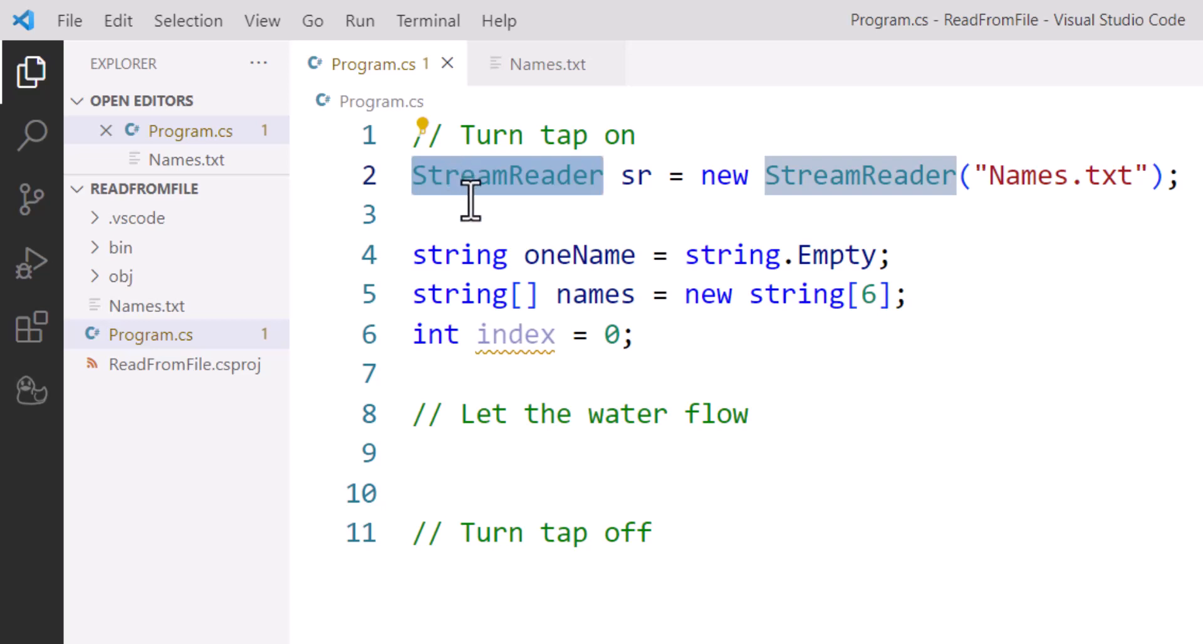
mouse_move(528, 202)
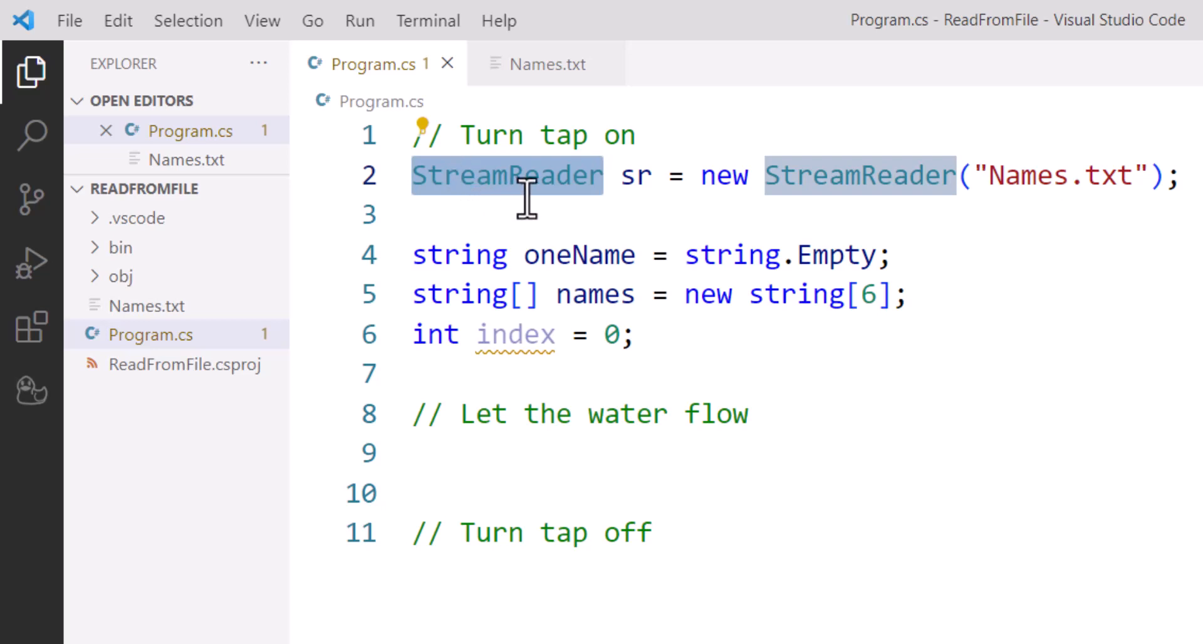
mouse_move(652, 176)
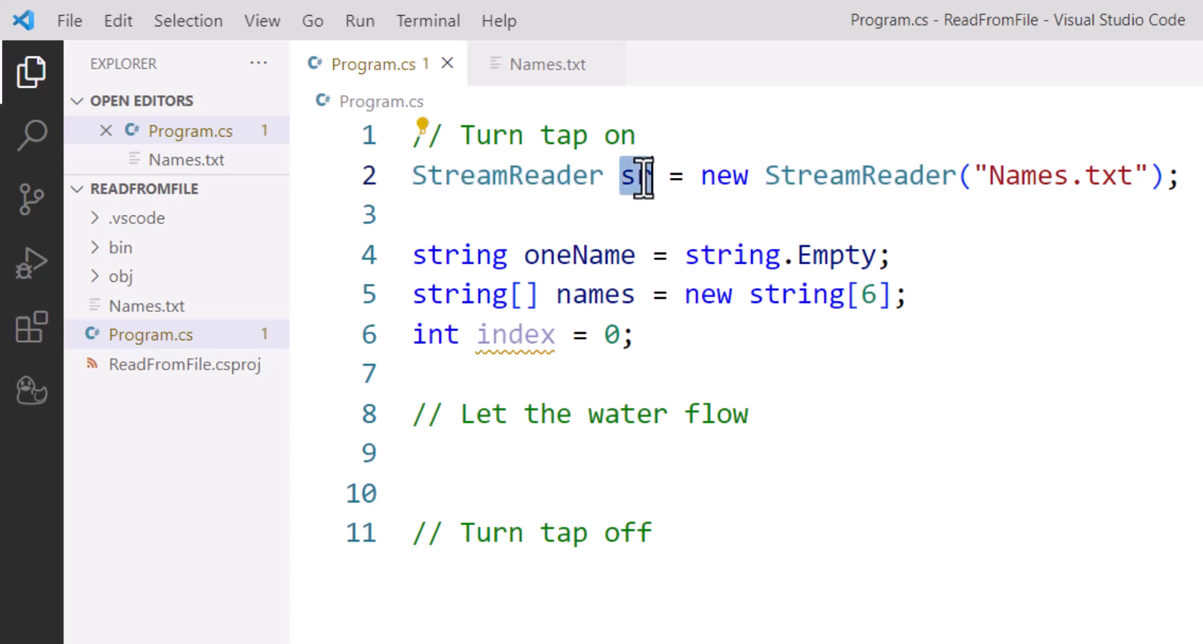
type("r")
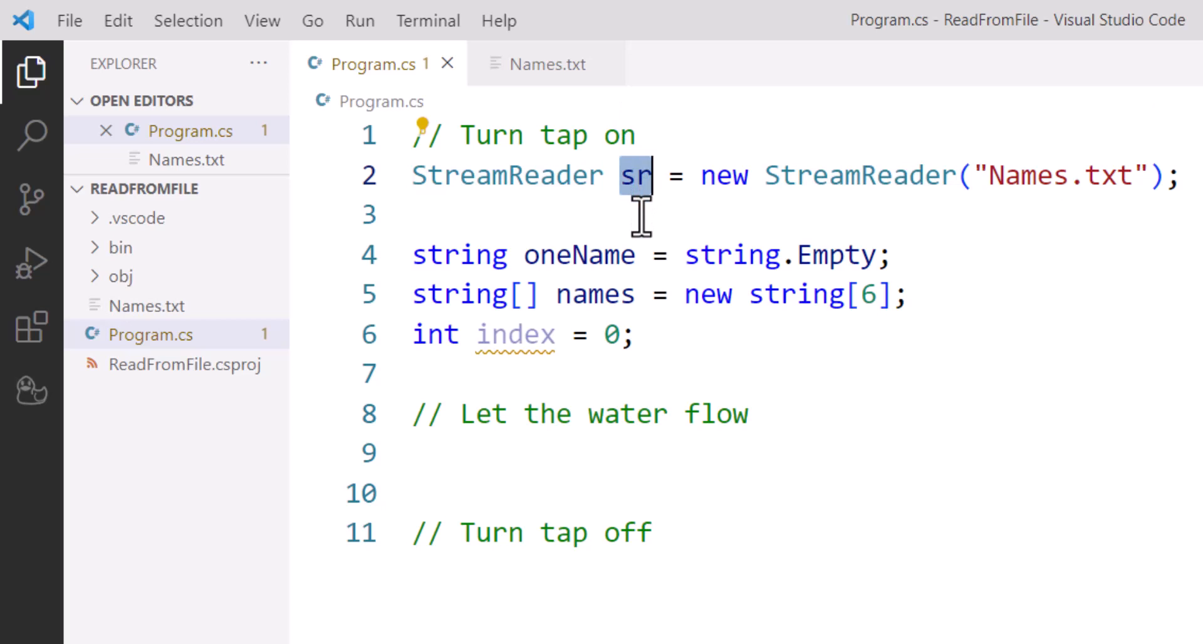
mouse_move(963, 176)
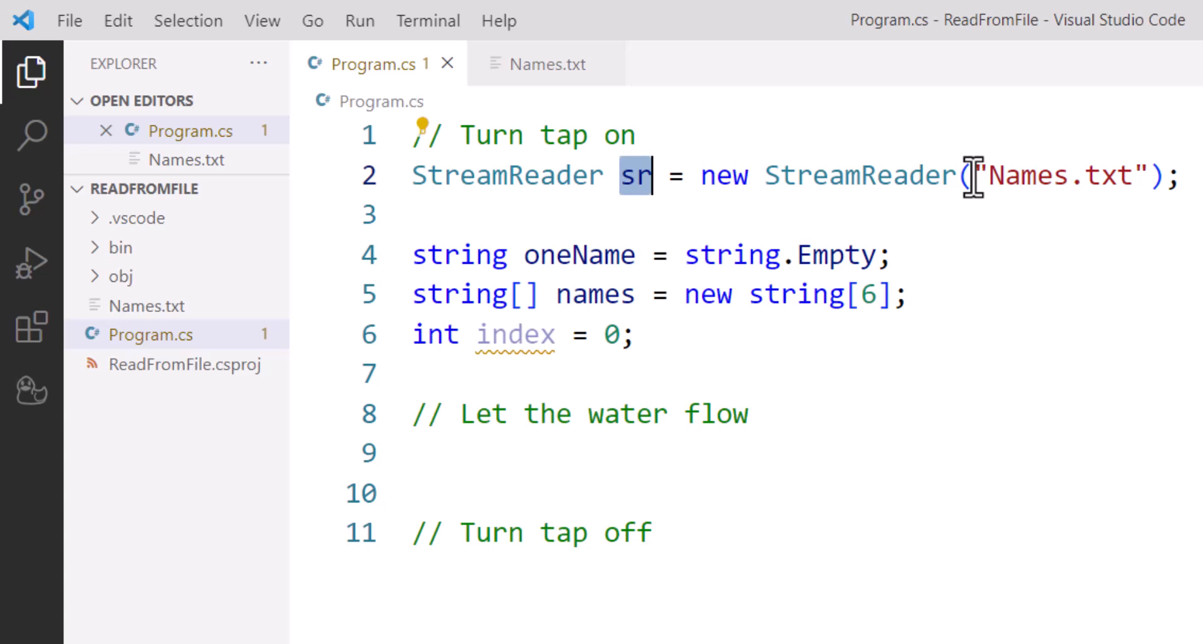
double_click(1067, 176)
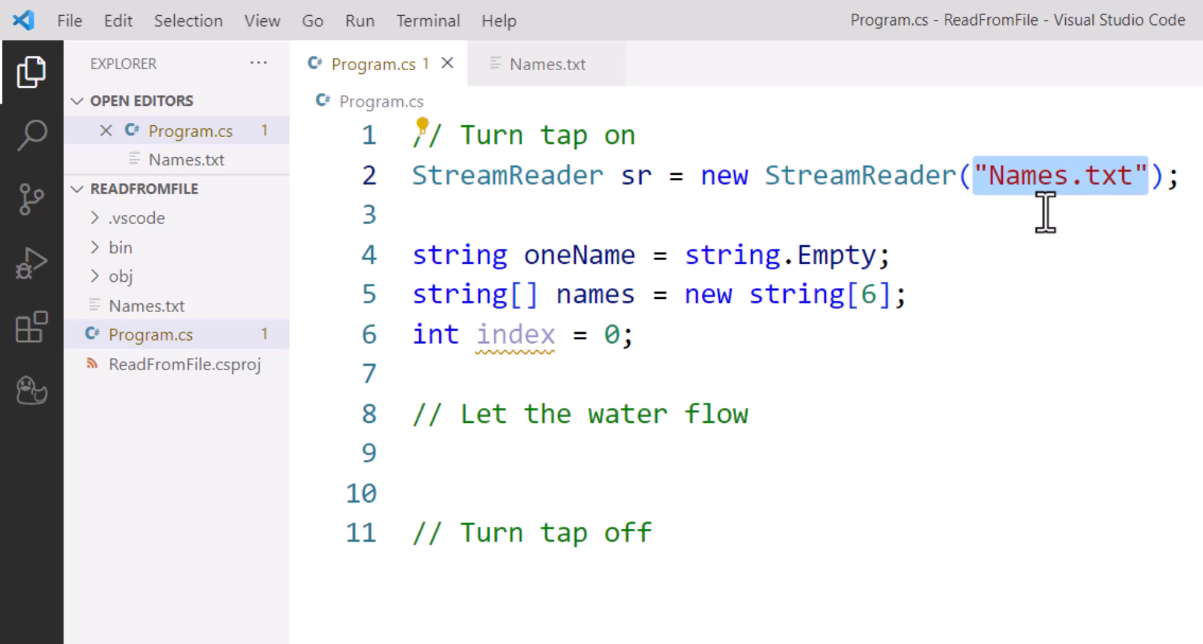
mouse_move(1020, 213)
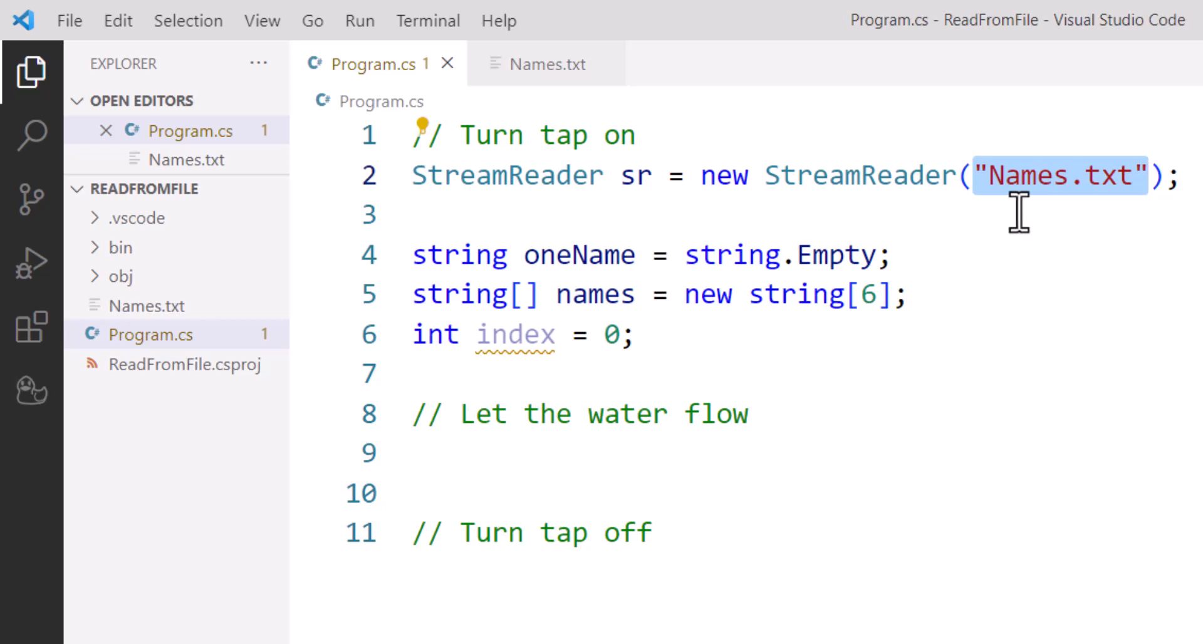
mouse_move(1068, 225)
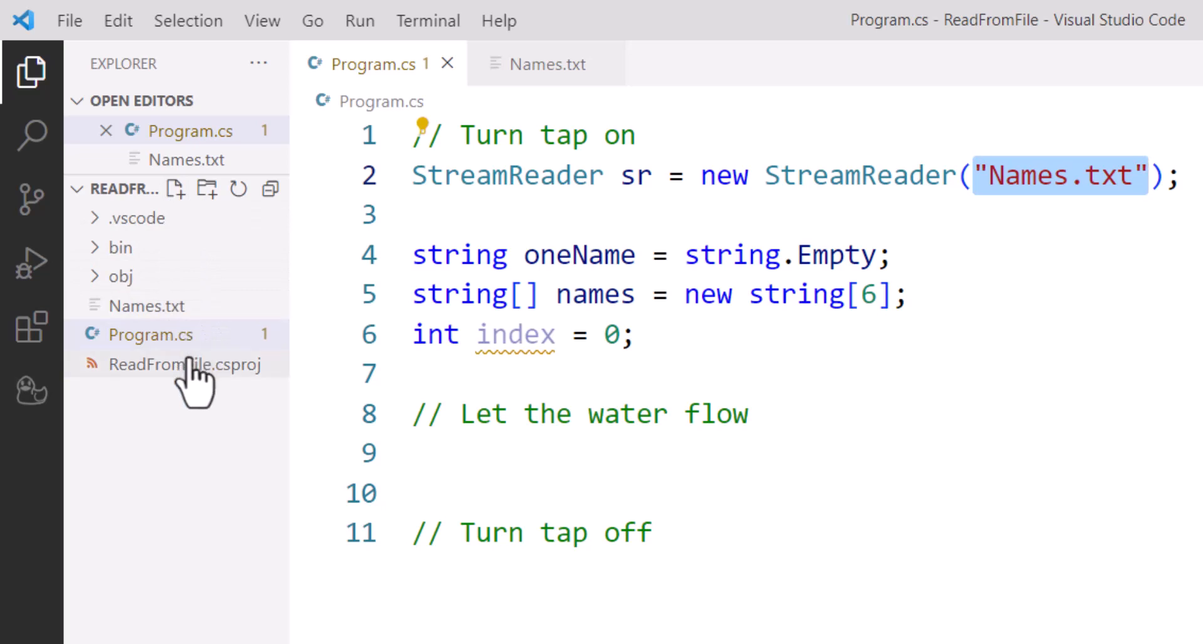
mouse_move(223, 357)
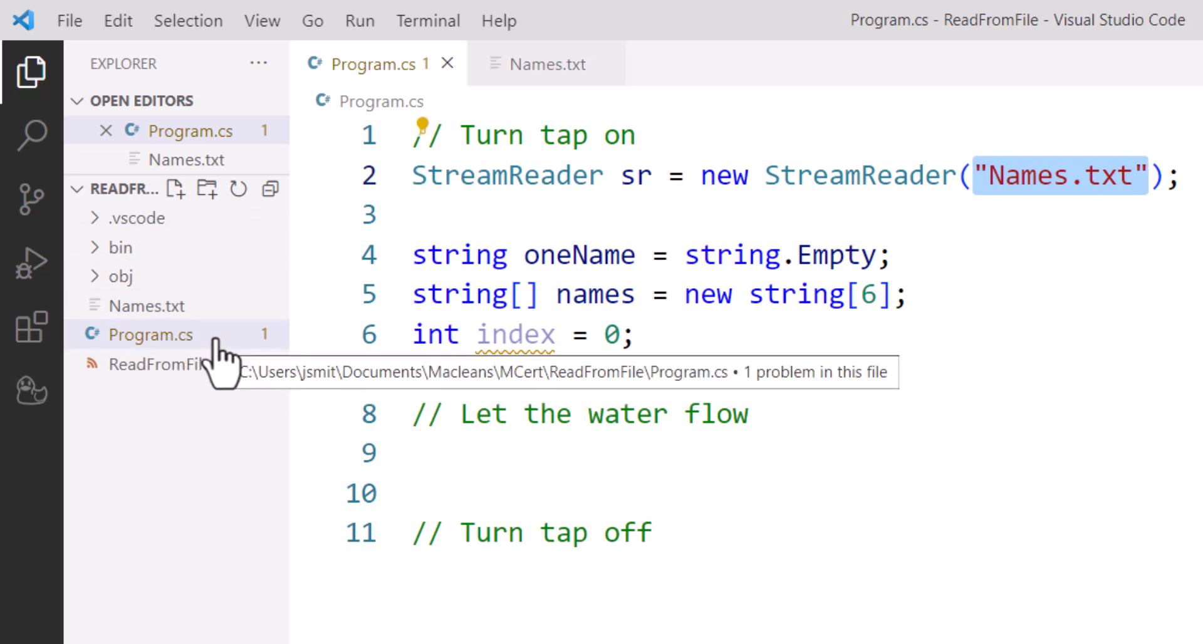
mouse_move(470, 255)
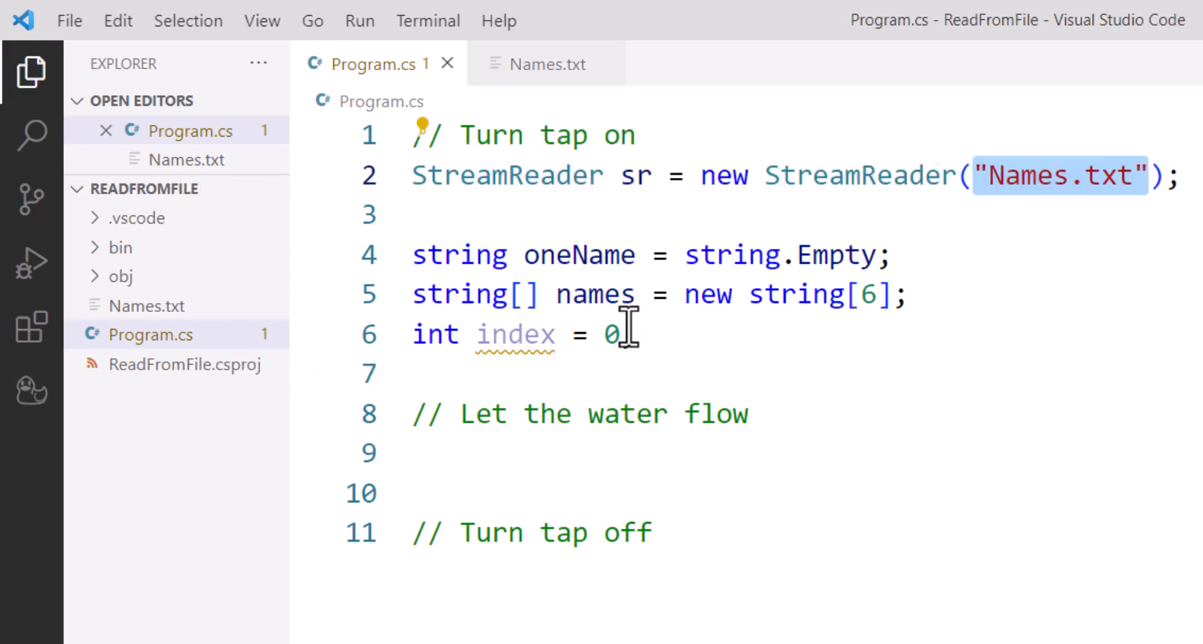
mouse_move(890, 235)
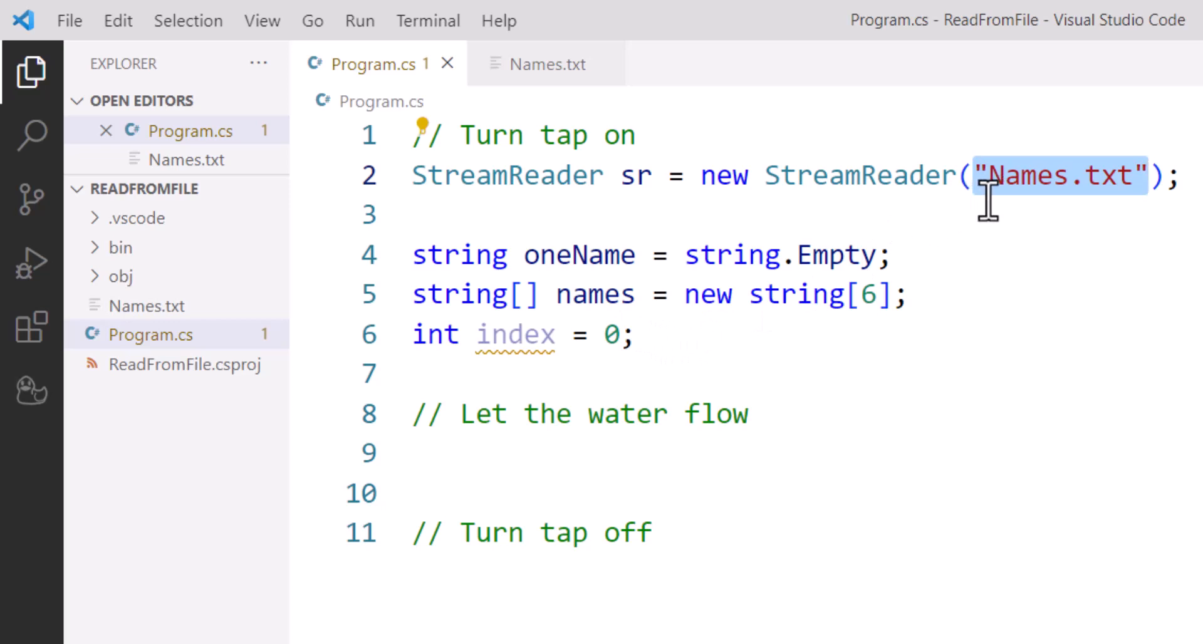
mouse_move(835, 213)
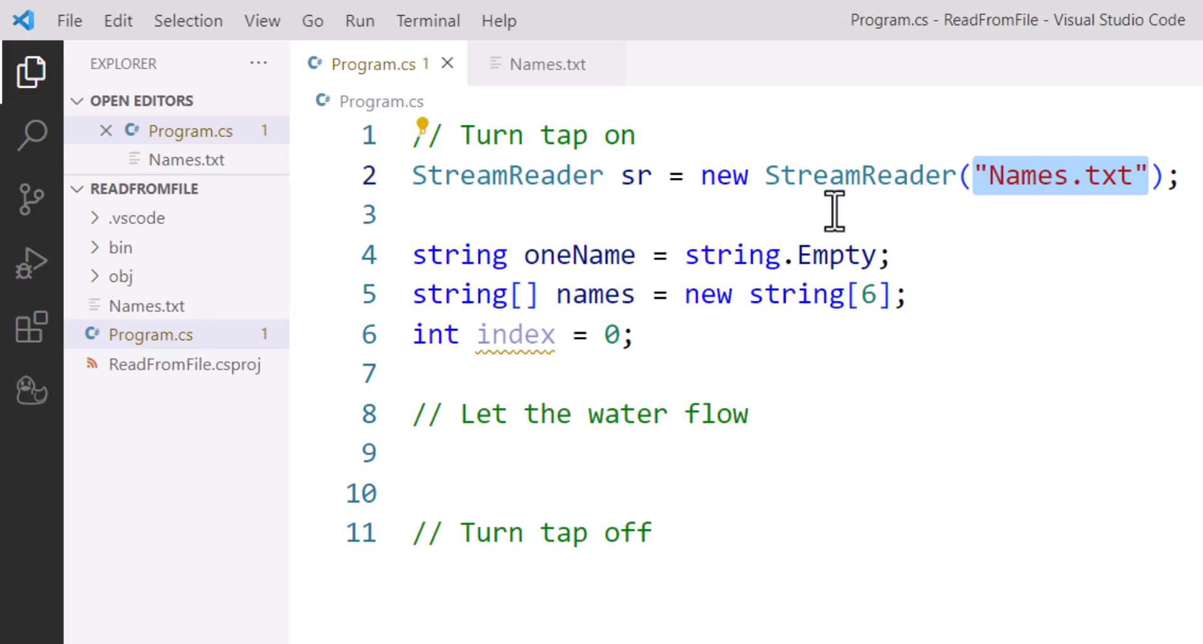
Place the cursor on the blank line under the 'Let the water flow' comment
left_click(894, 256)
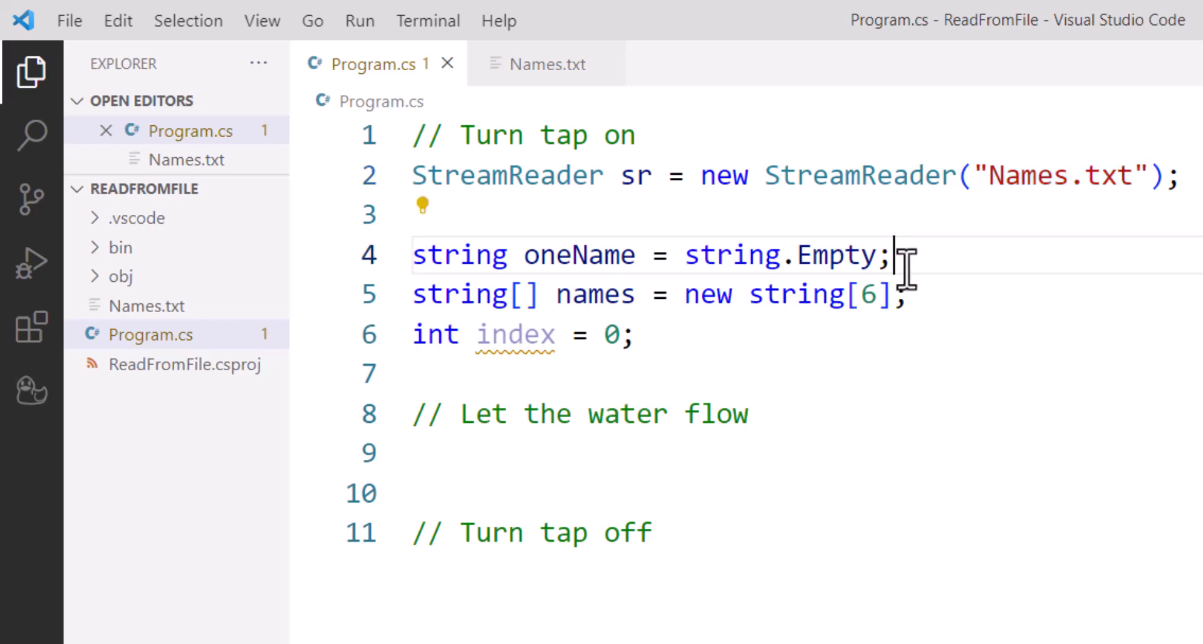
mouse_move(866, 318)
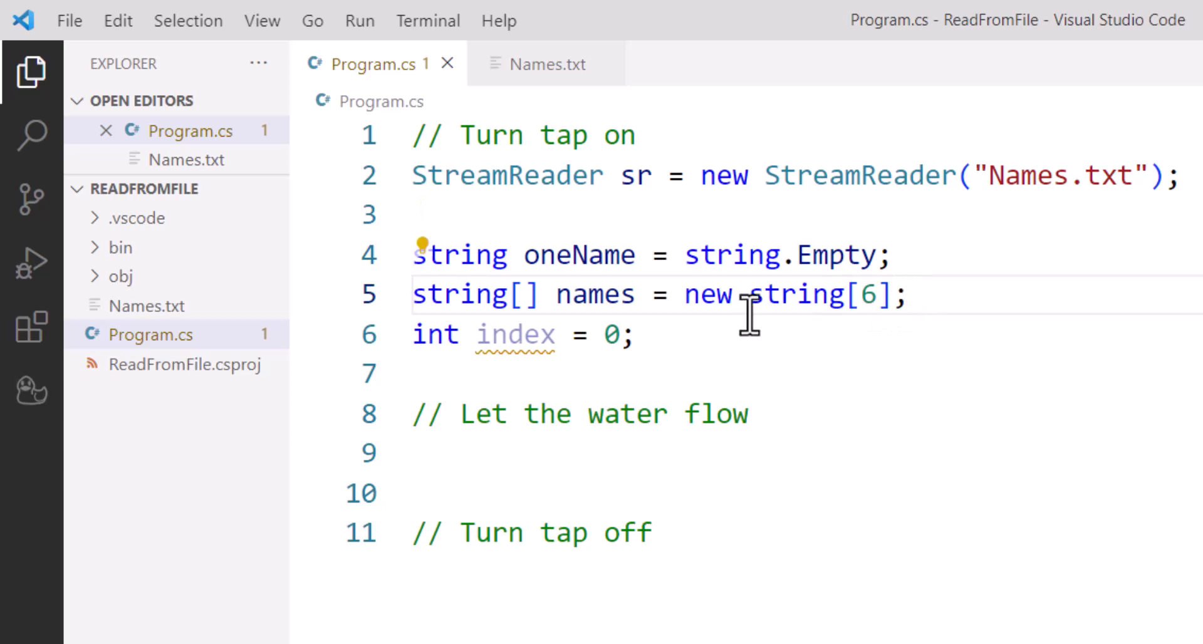
mouse_move(708, 345)
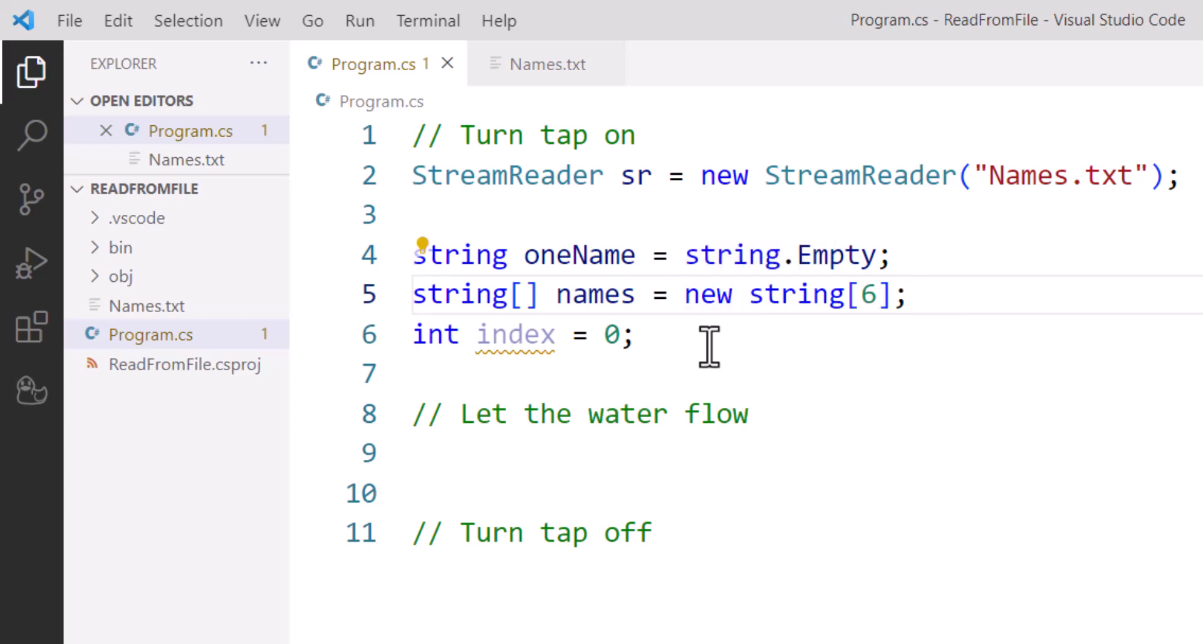
mouse_move(658, 339)
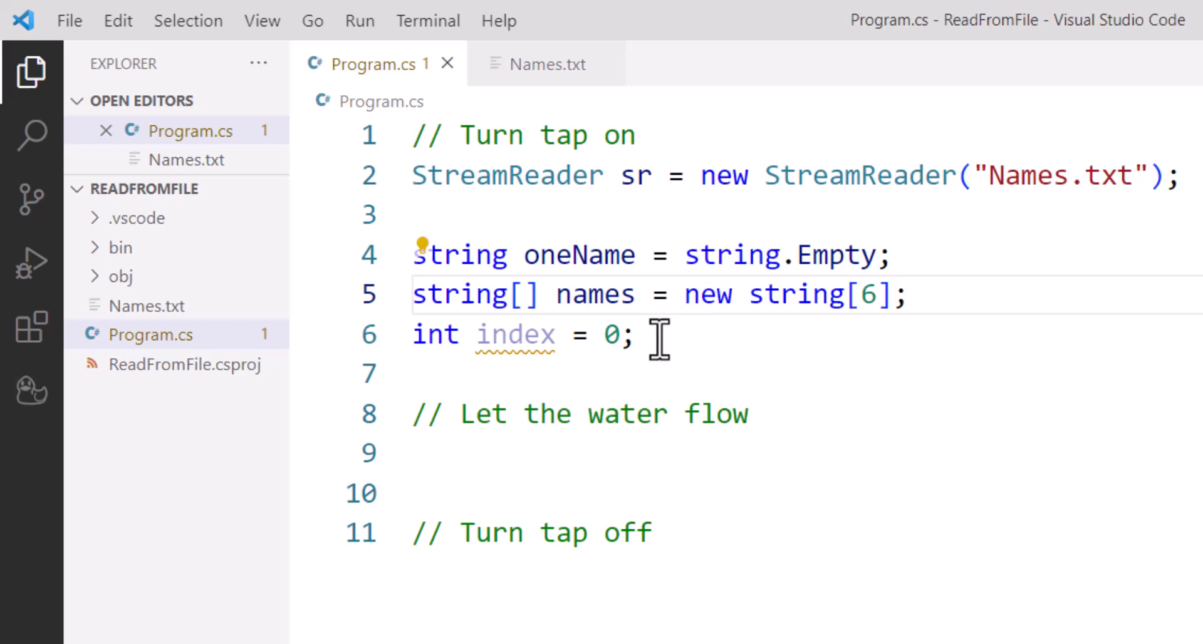
left_click(910, 295)
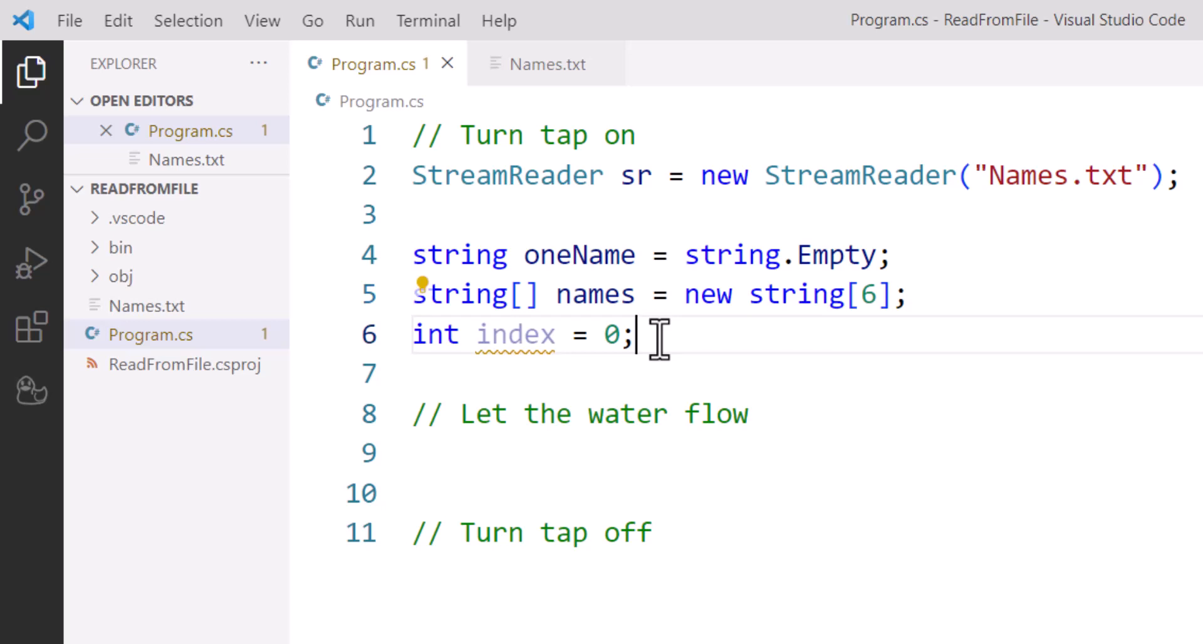
mouse_move(547, 135)
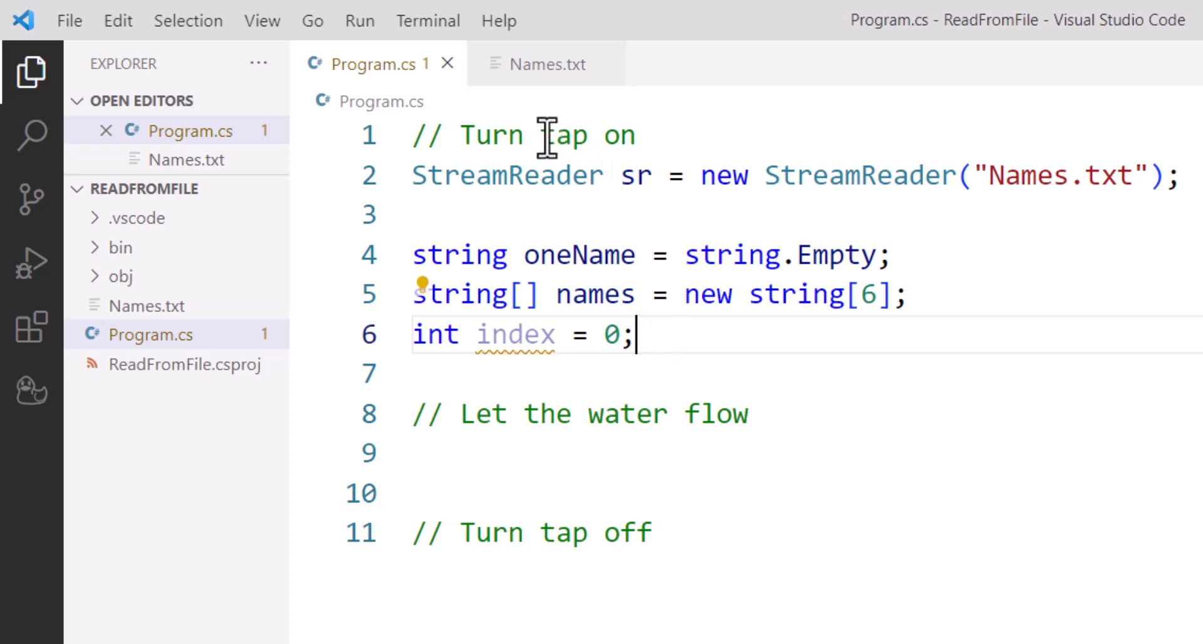
mouse_move(742, 146)
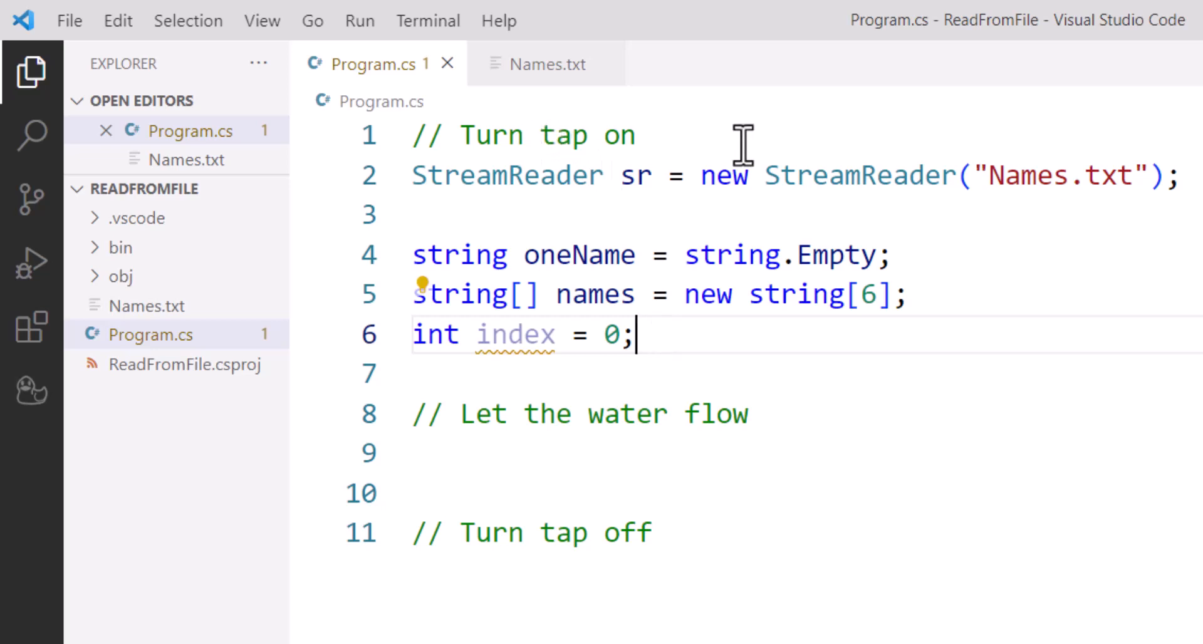
mouse_move(881, 134)
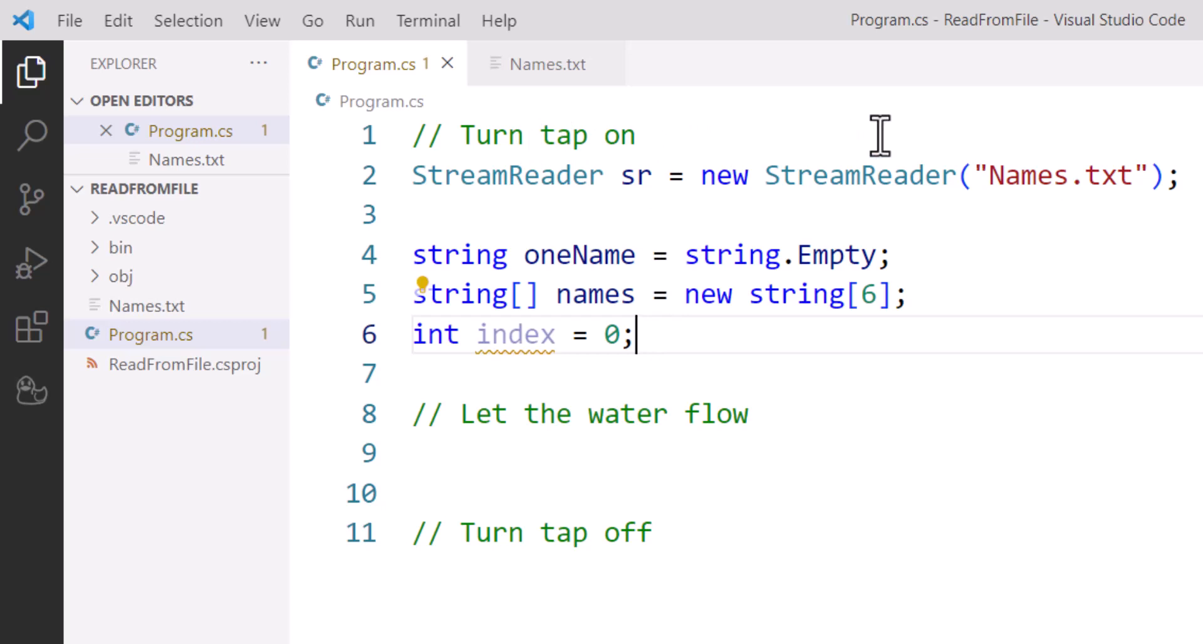
mouse_move(626, 176)
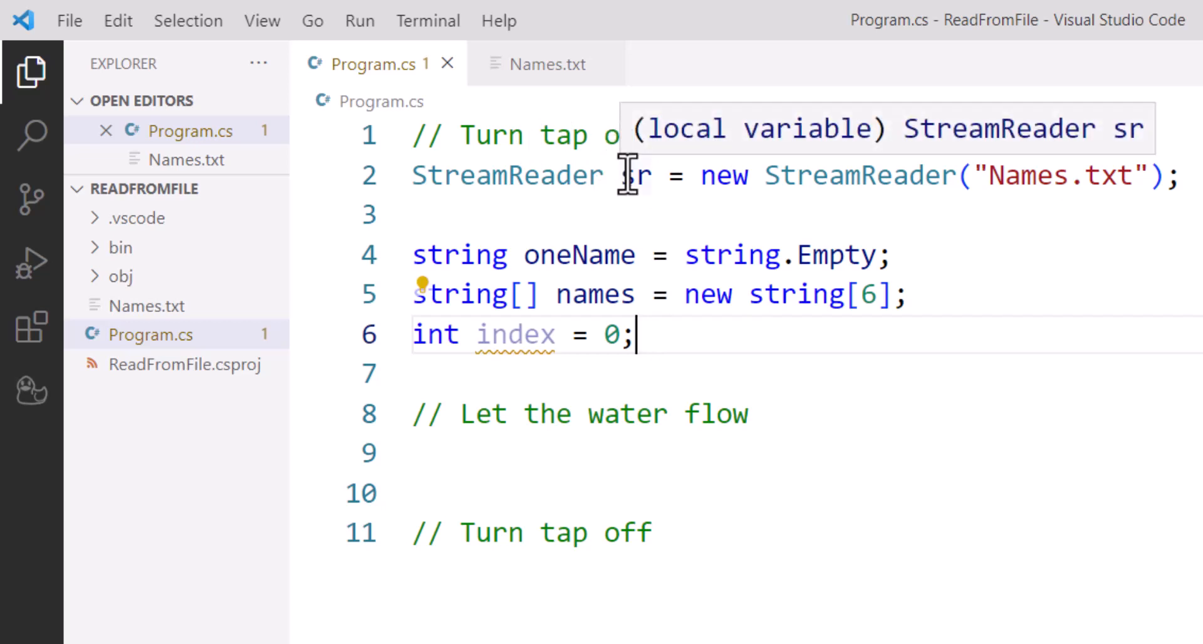
mouse_move(1136, 176)
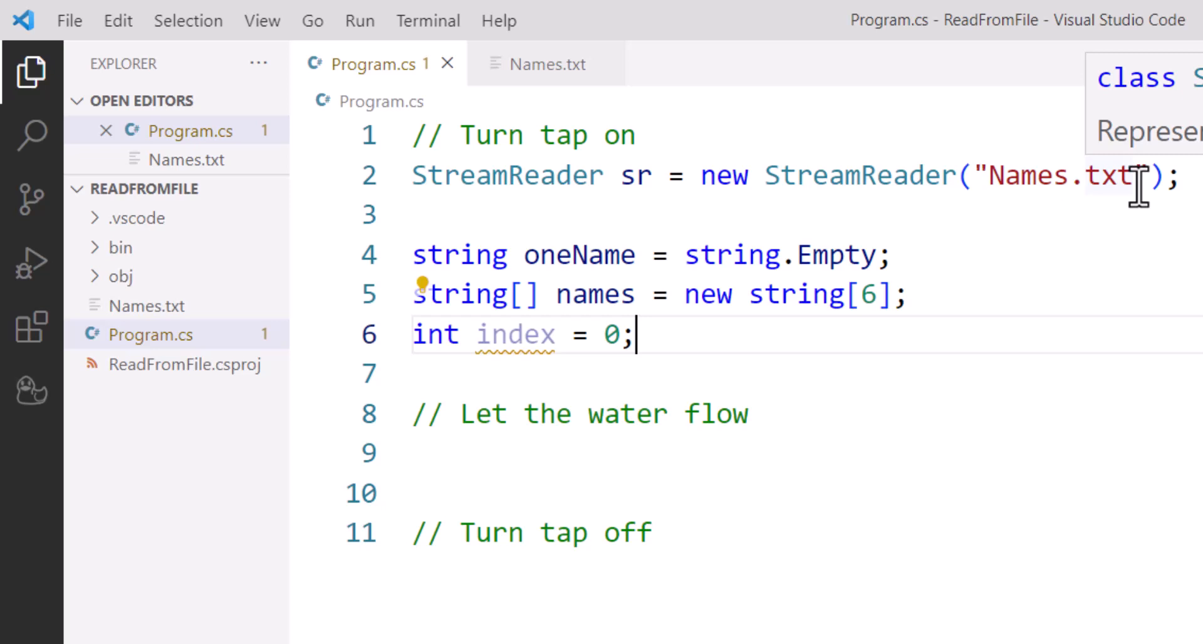
mouse_move(1059, 222)
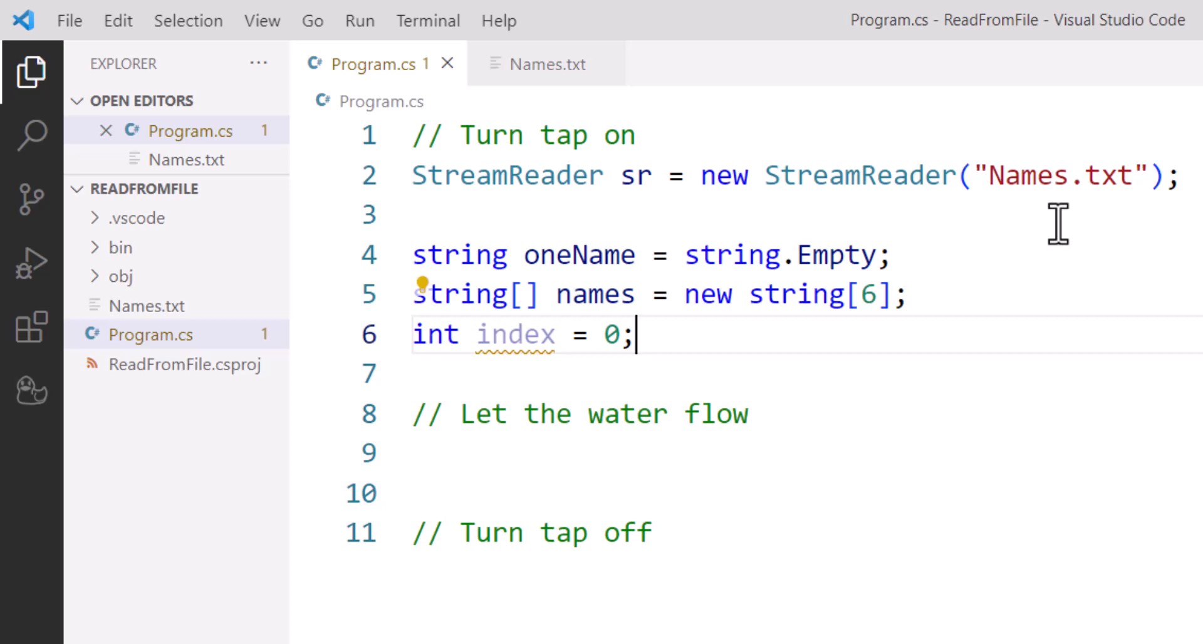
left_click(452, 452)
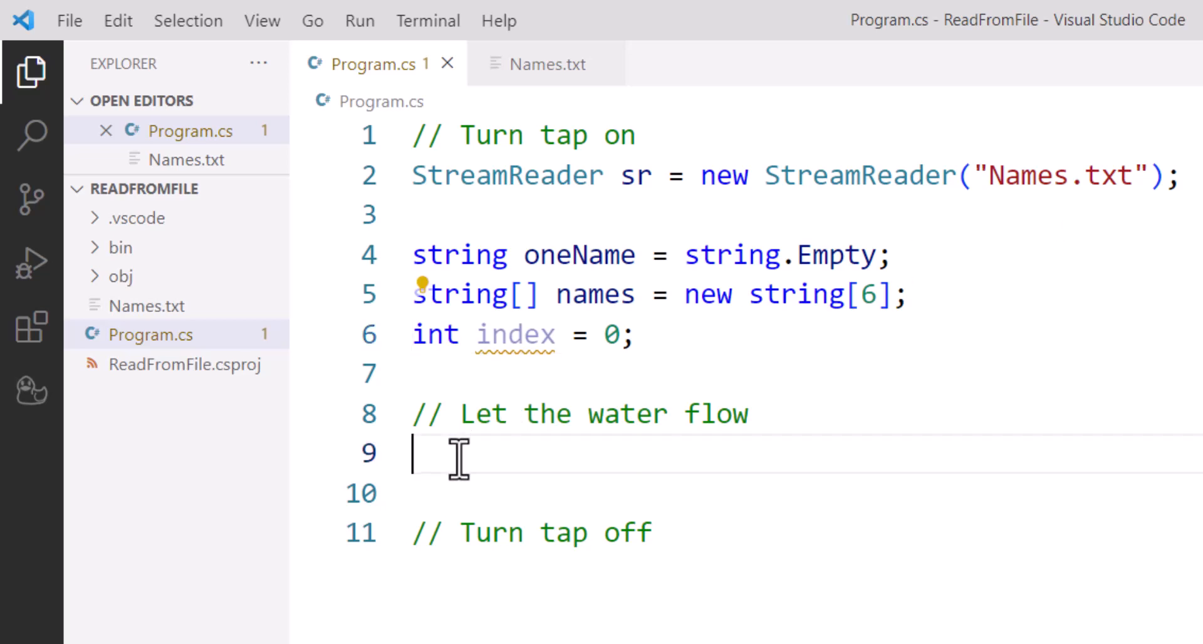
mouse_move(479, 525)
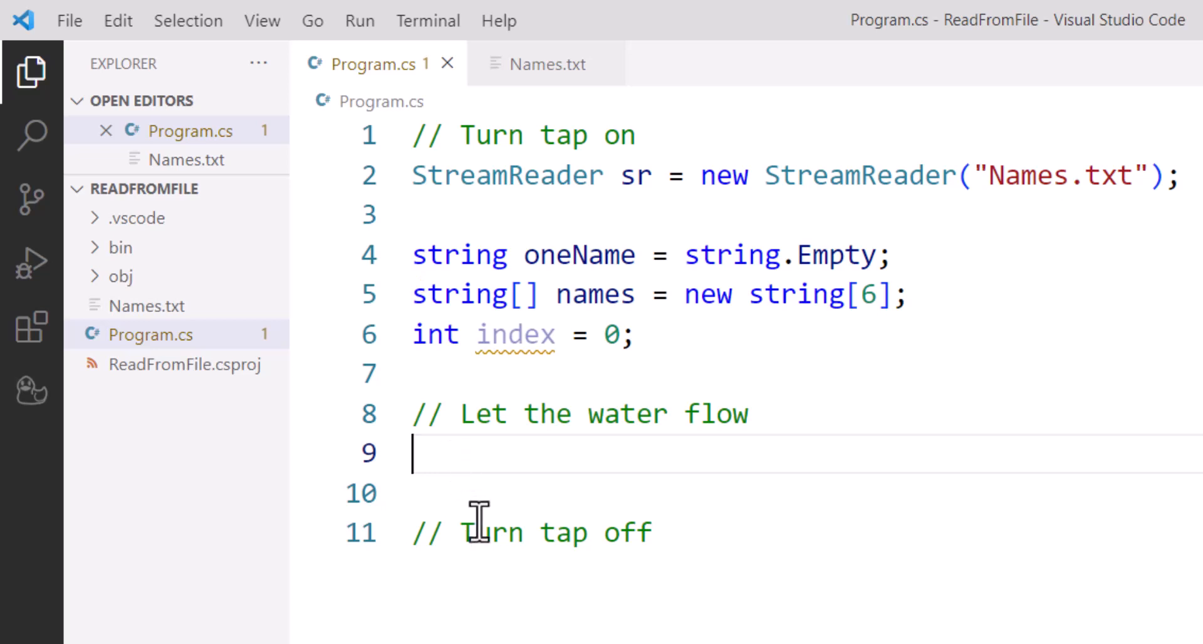
Write while ((oneName = sr.ReadLine()) != null) { } with an empty body
type("while")
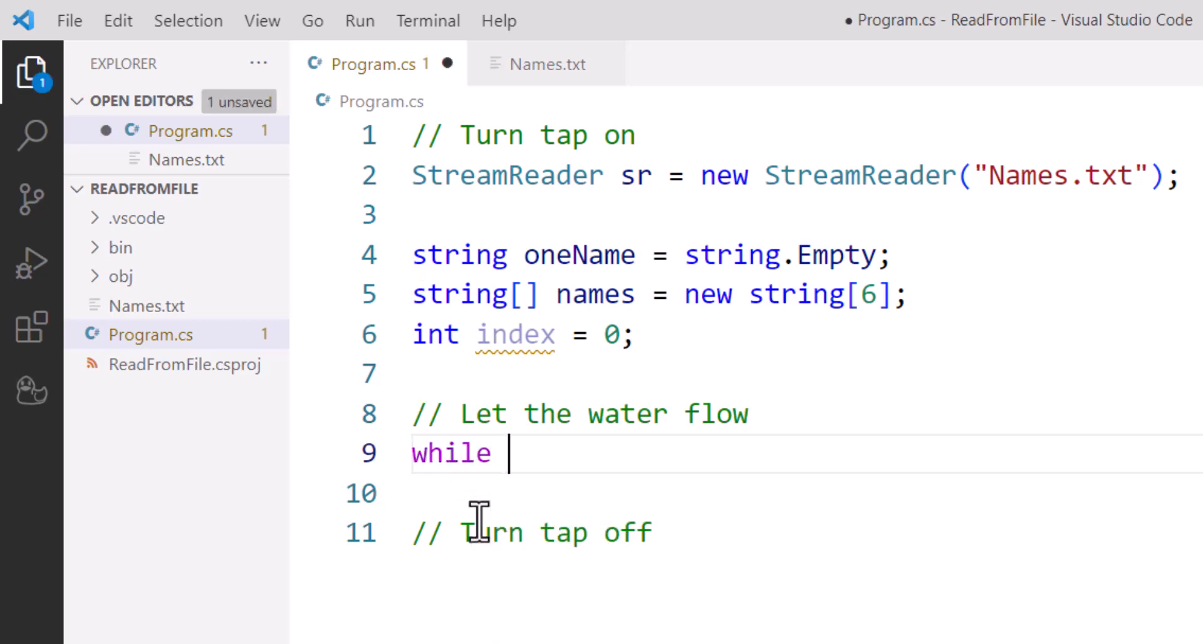
type("() {")
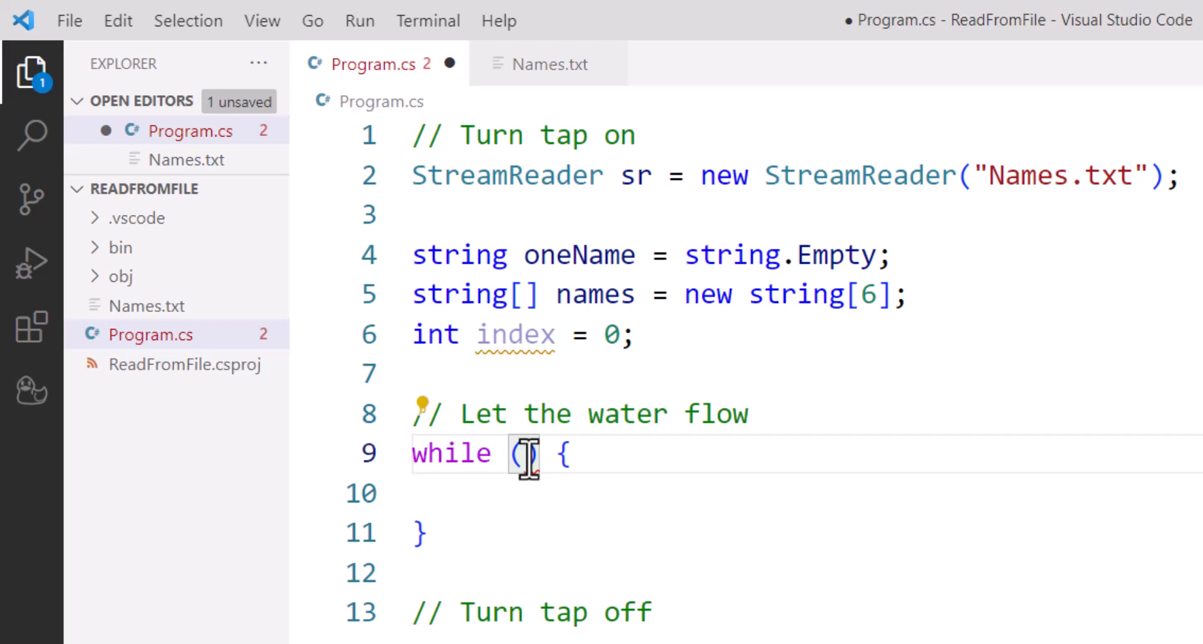
type("()")
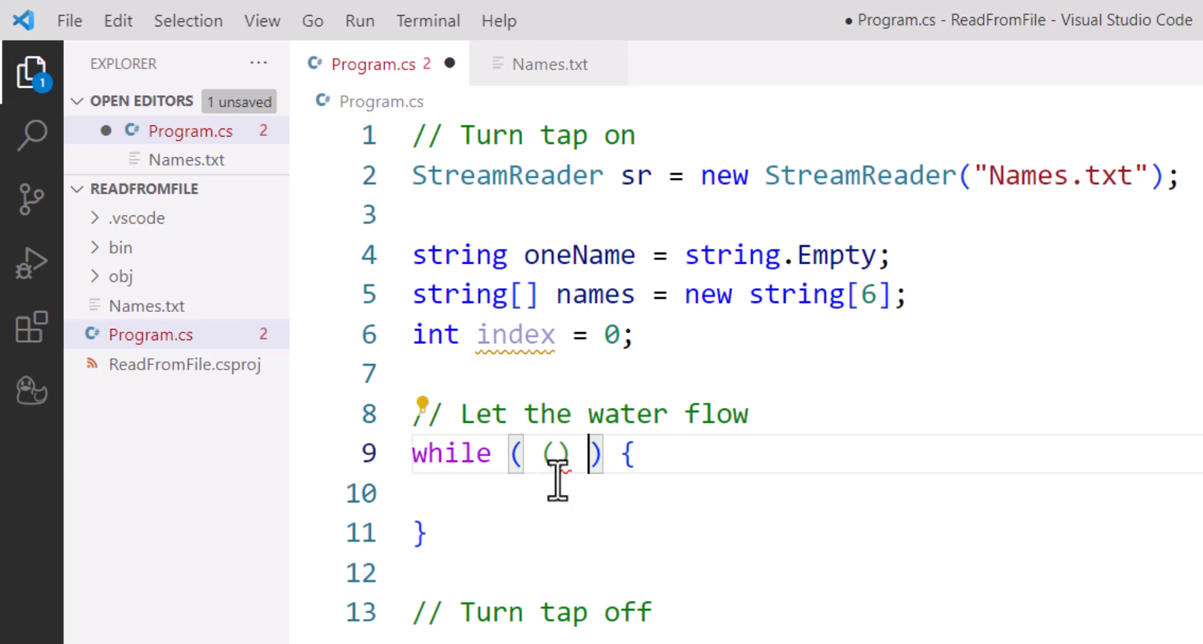
type("!=")
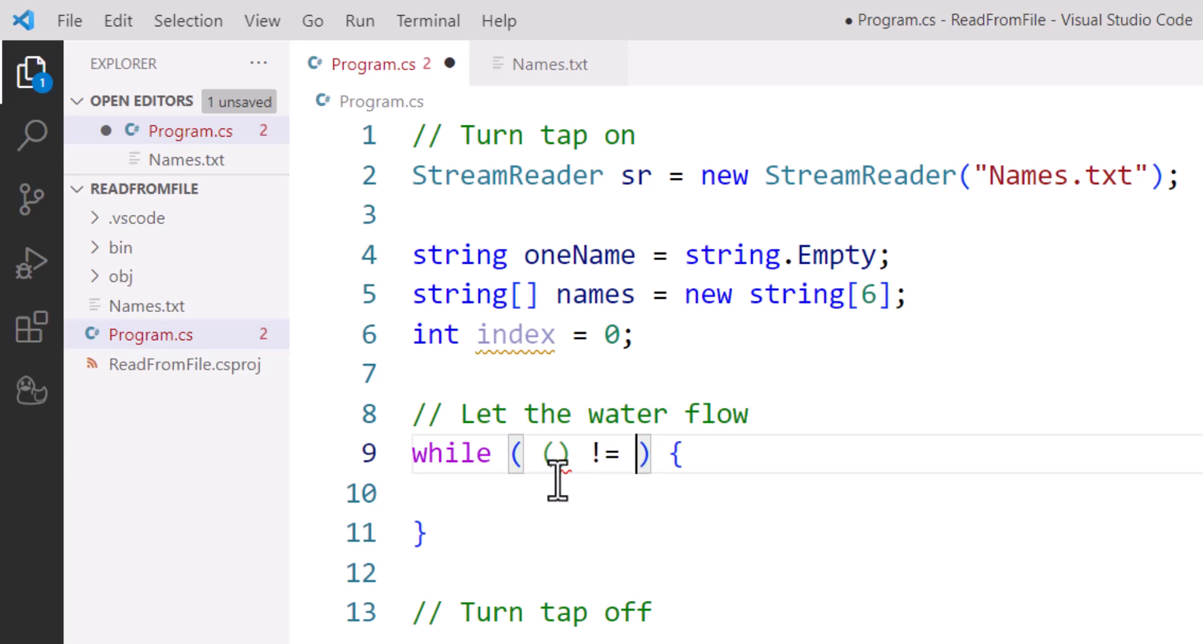
type("null")
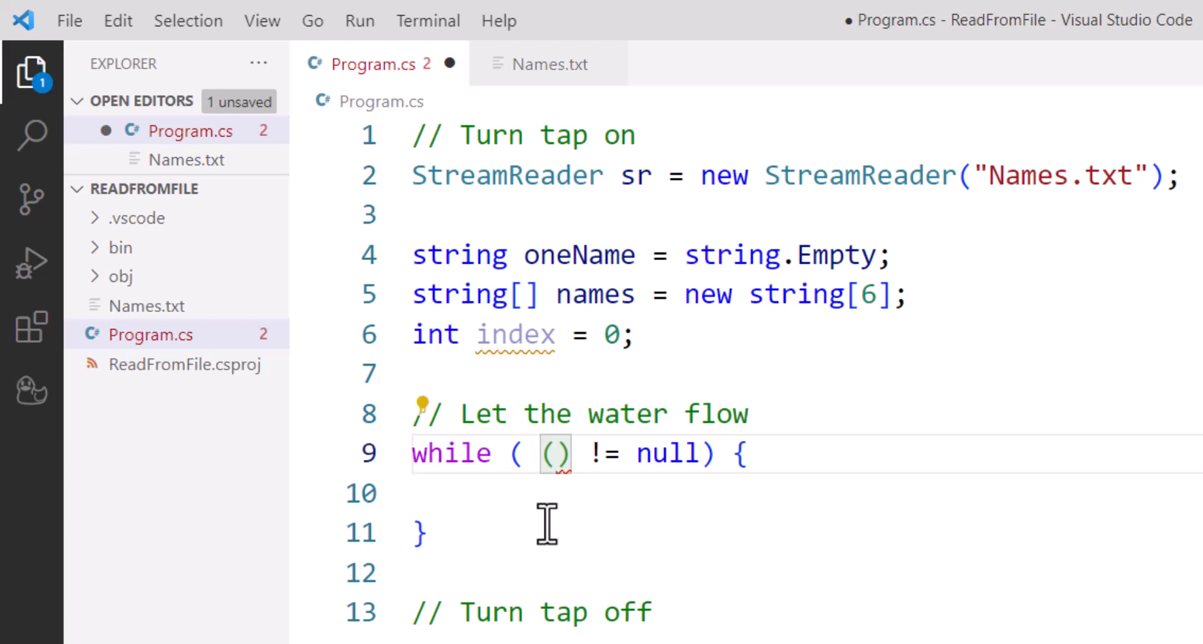
type("o")
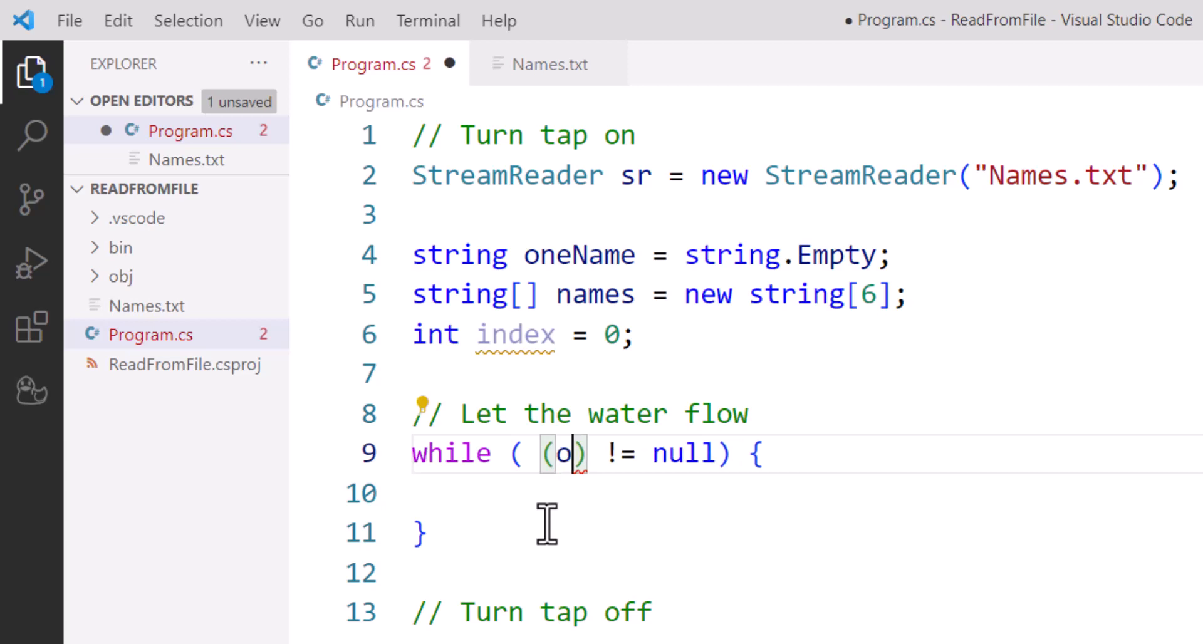
type("neName =")
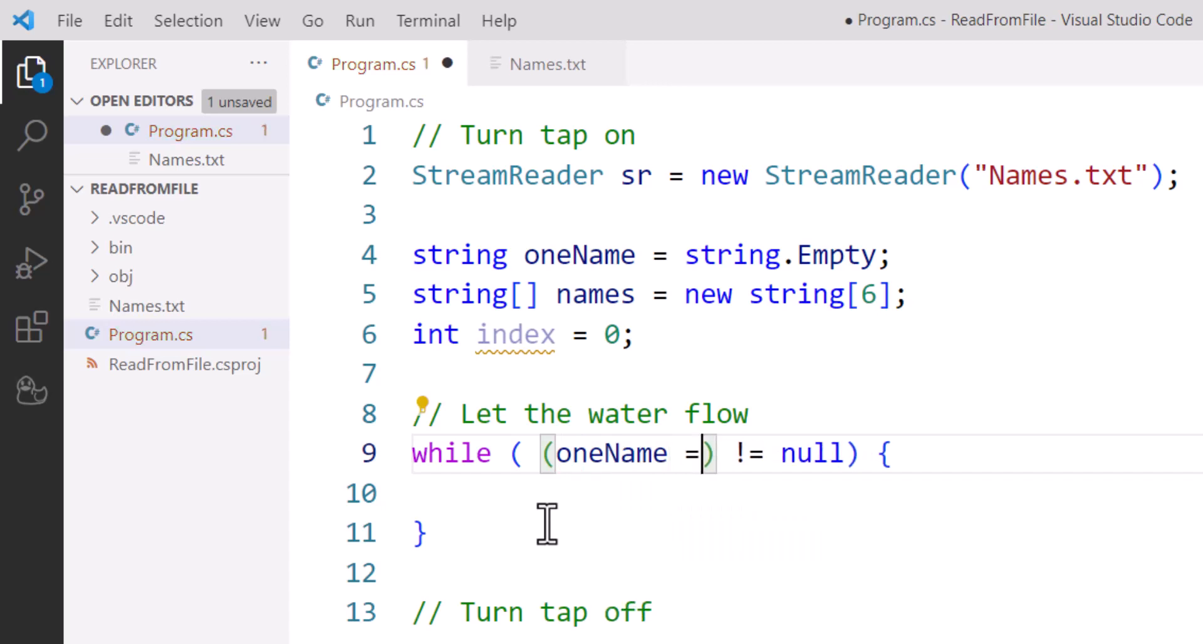
type("sr")
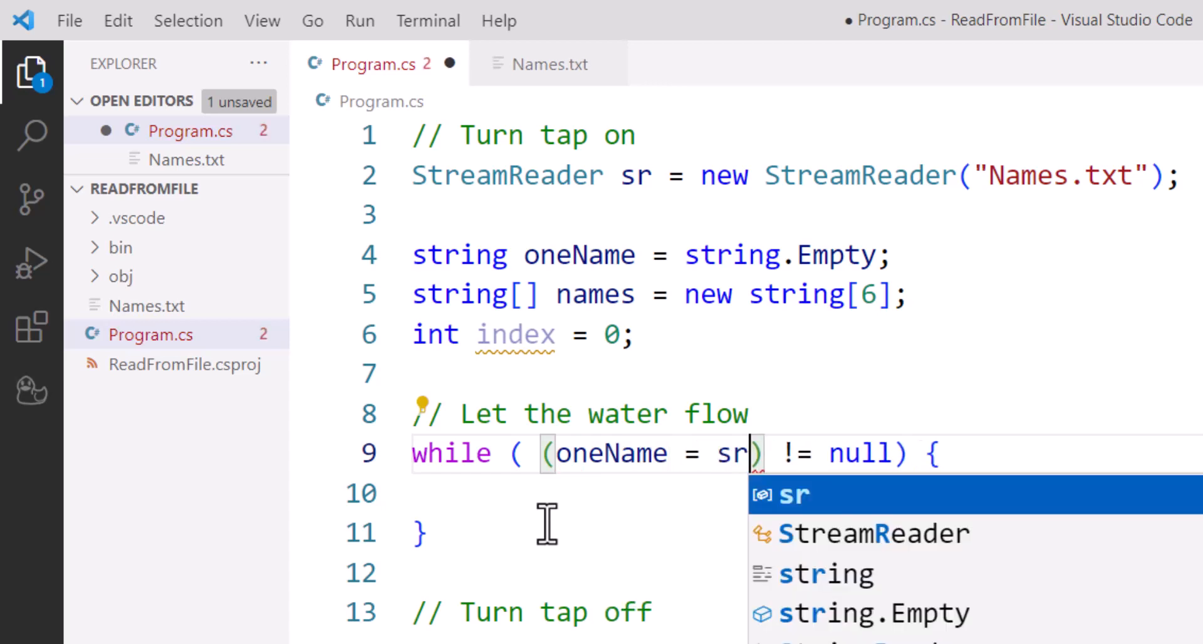
type(".ReadLine(")
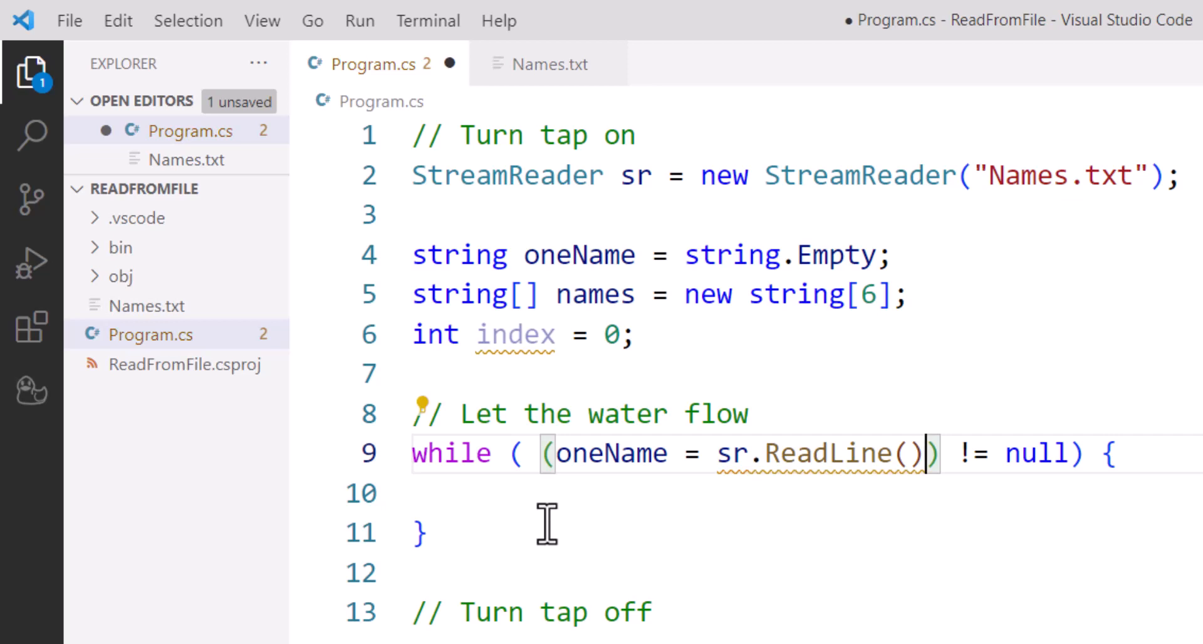
mouse_move(699, 496)
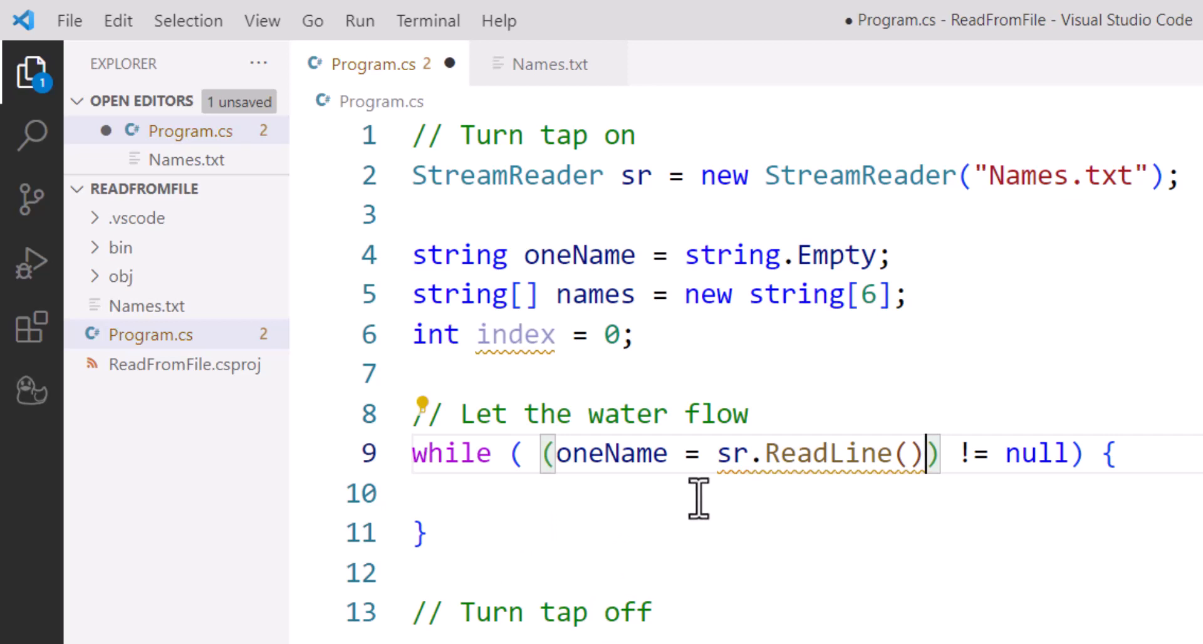
mouse_move(621, 475)
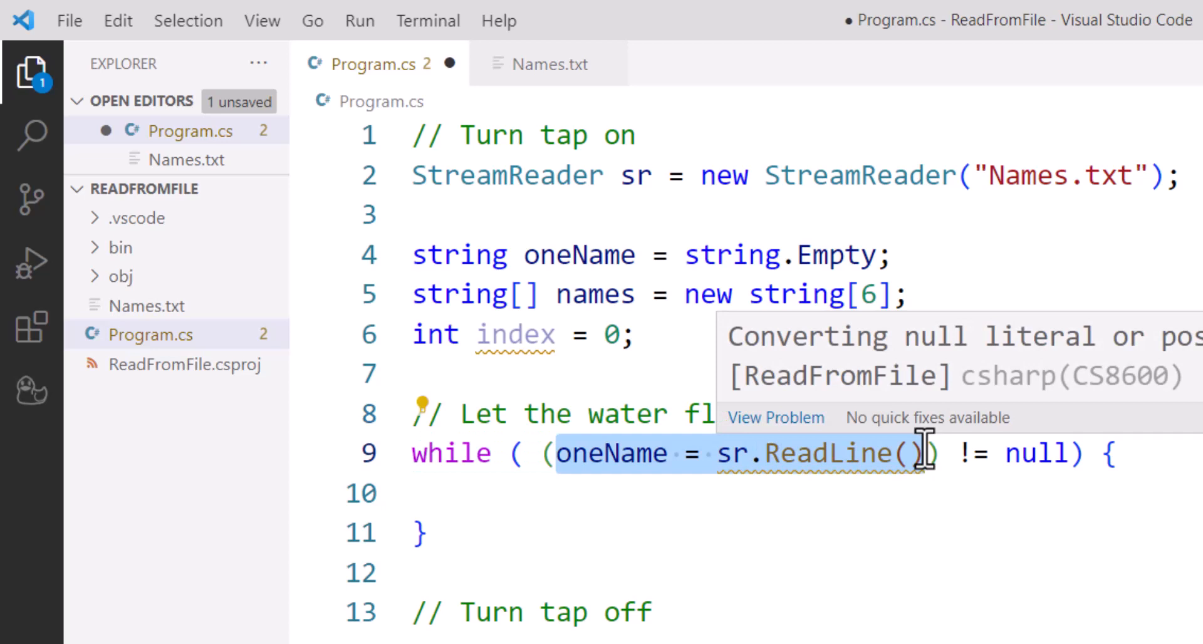
mouse_move(846, 491)
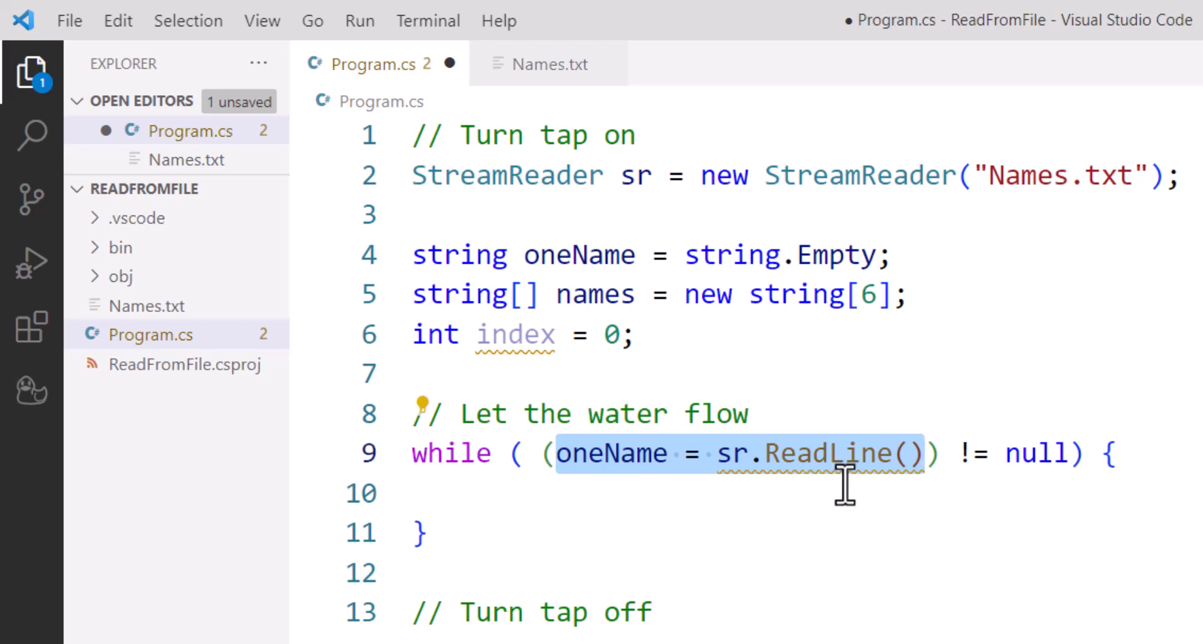
mouse_move(832, 488)
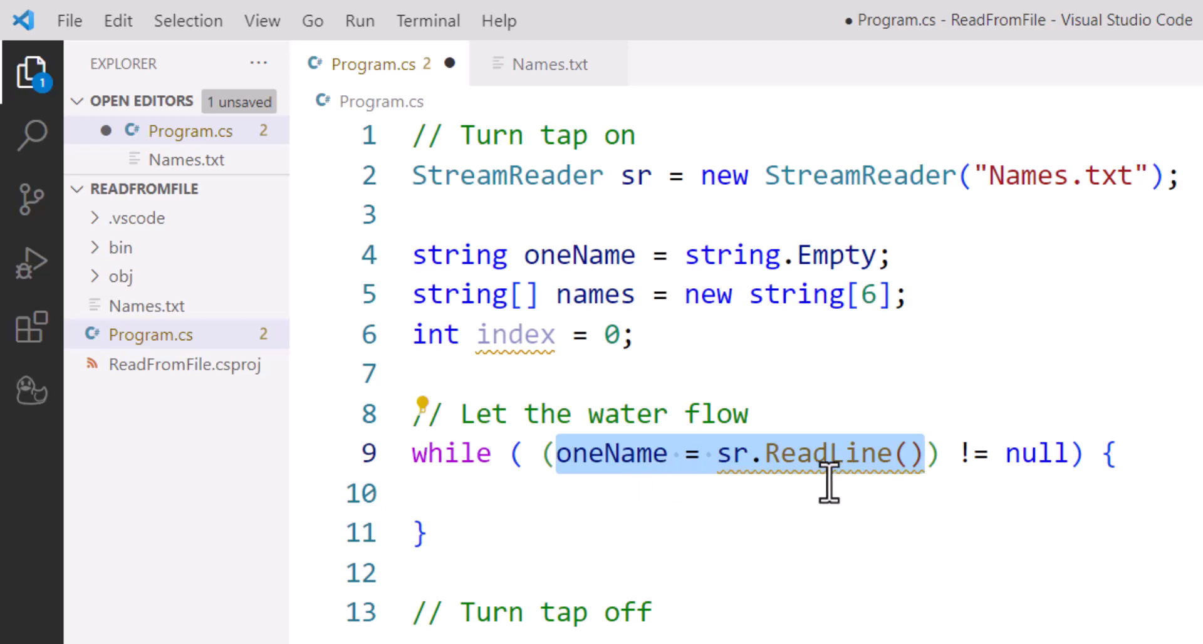
mouse_move(1044, 474)
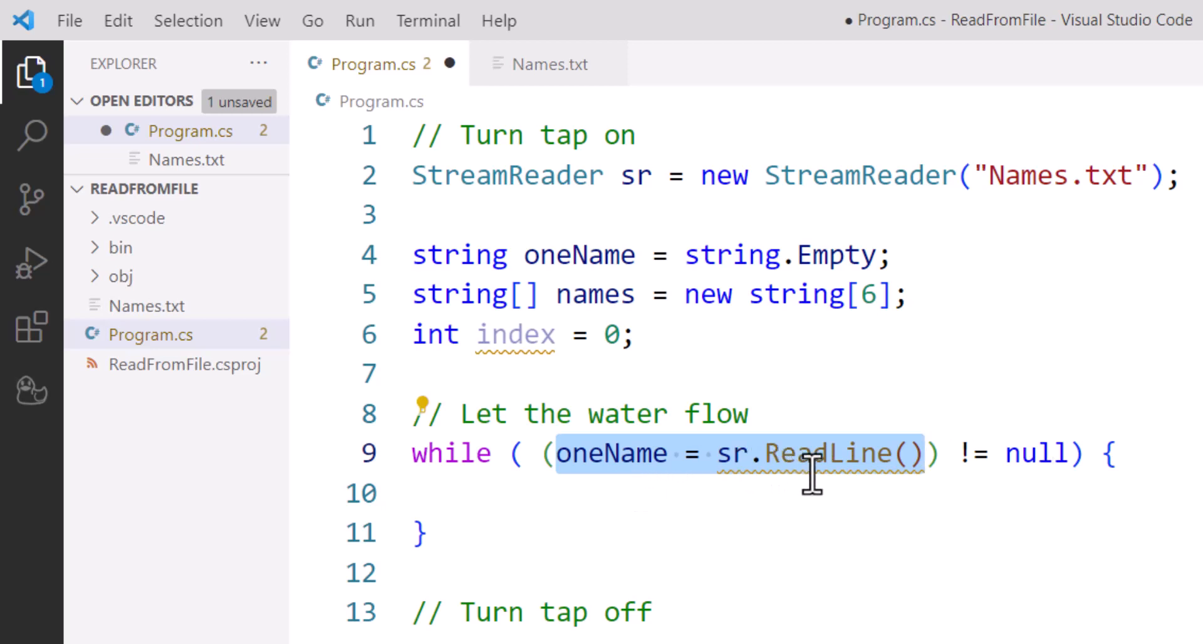
mouse_move(821, 452)
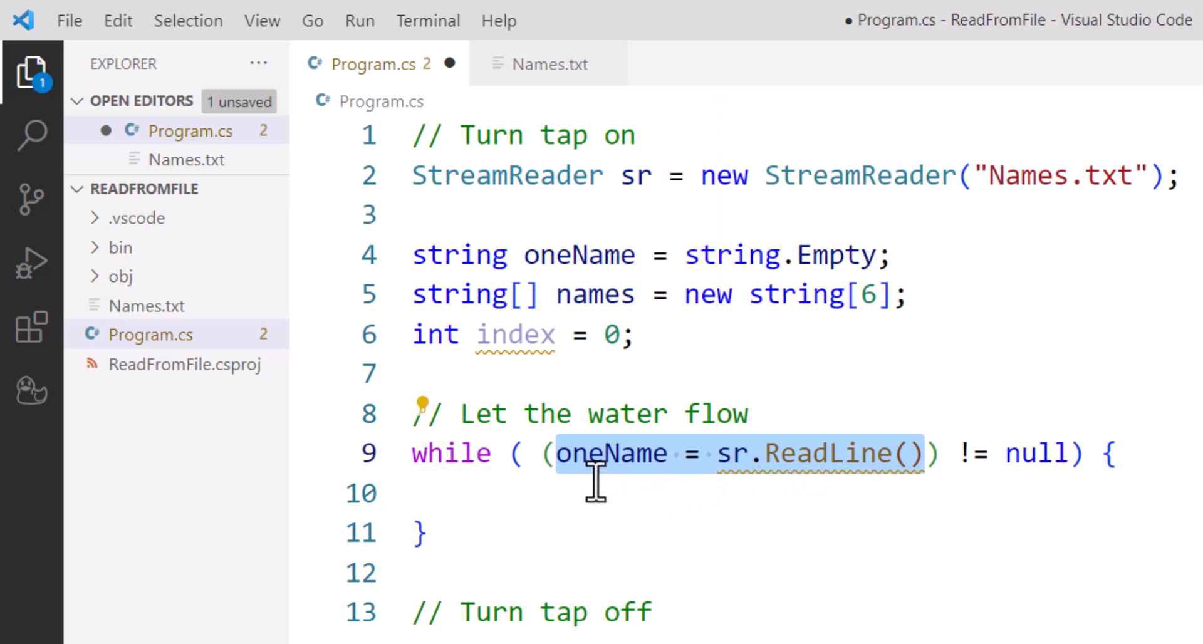
mouse_move(943, 475)
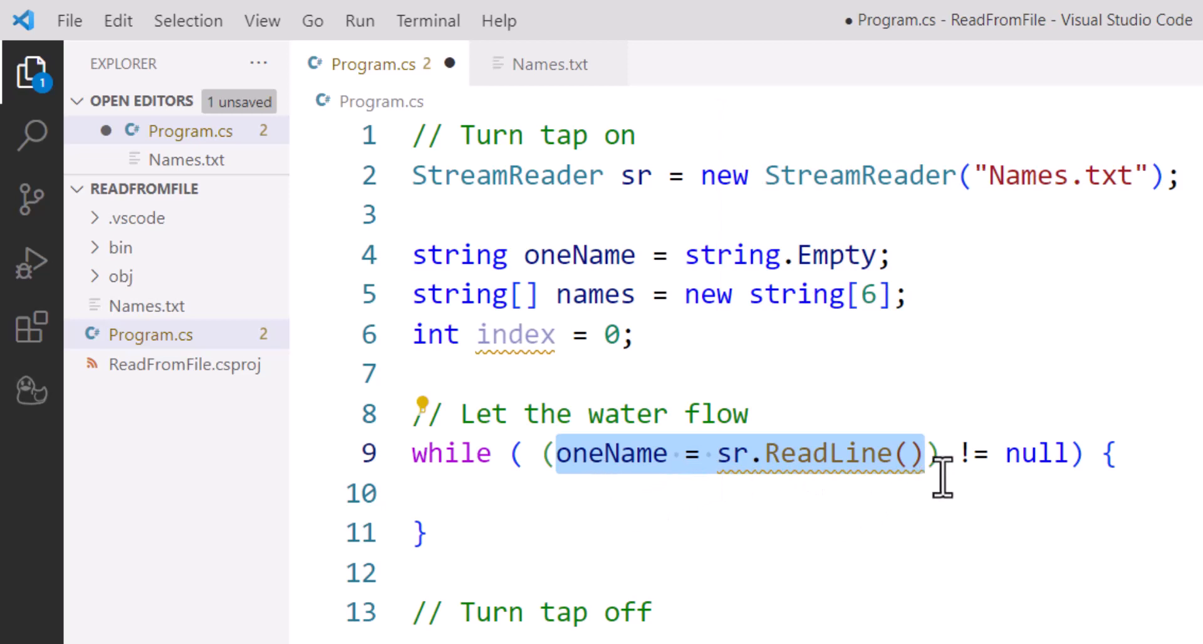
mouse_move(1057, 472)
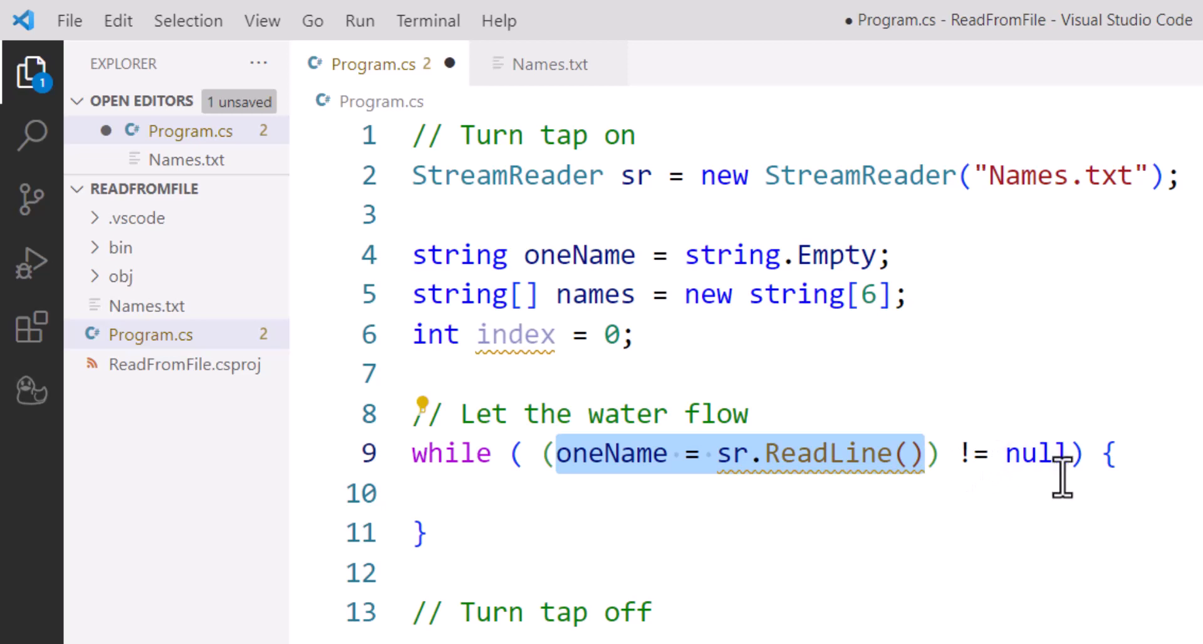
mouse_move(1059, 499)
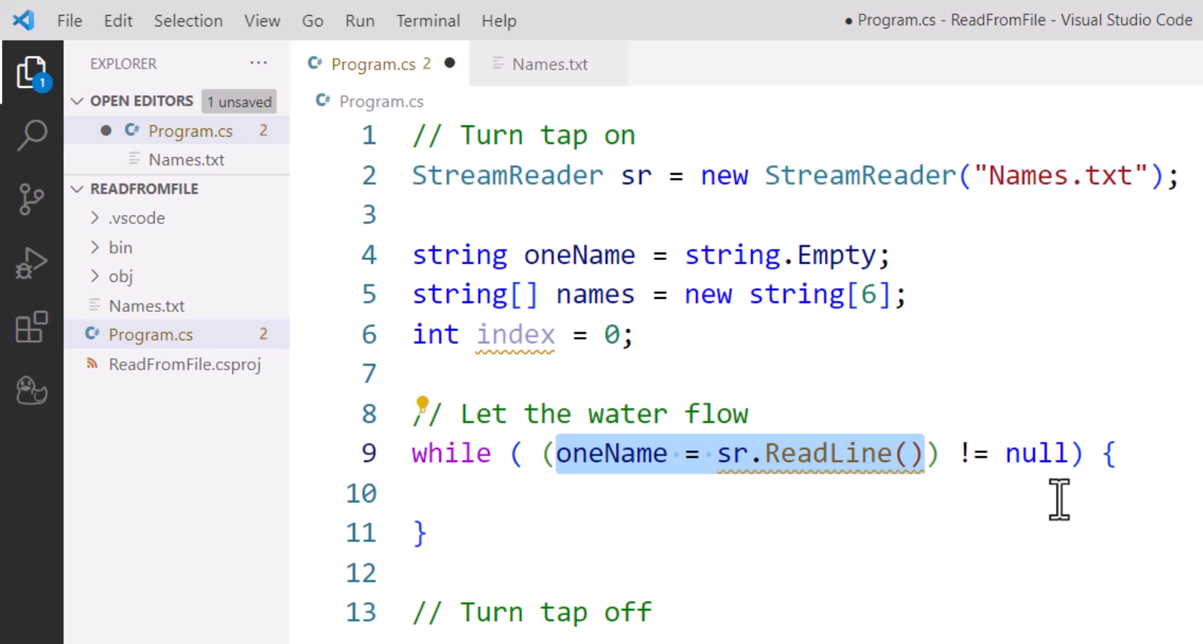
mouse_move(609, 509)
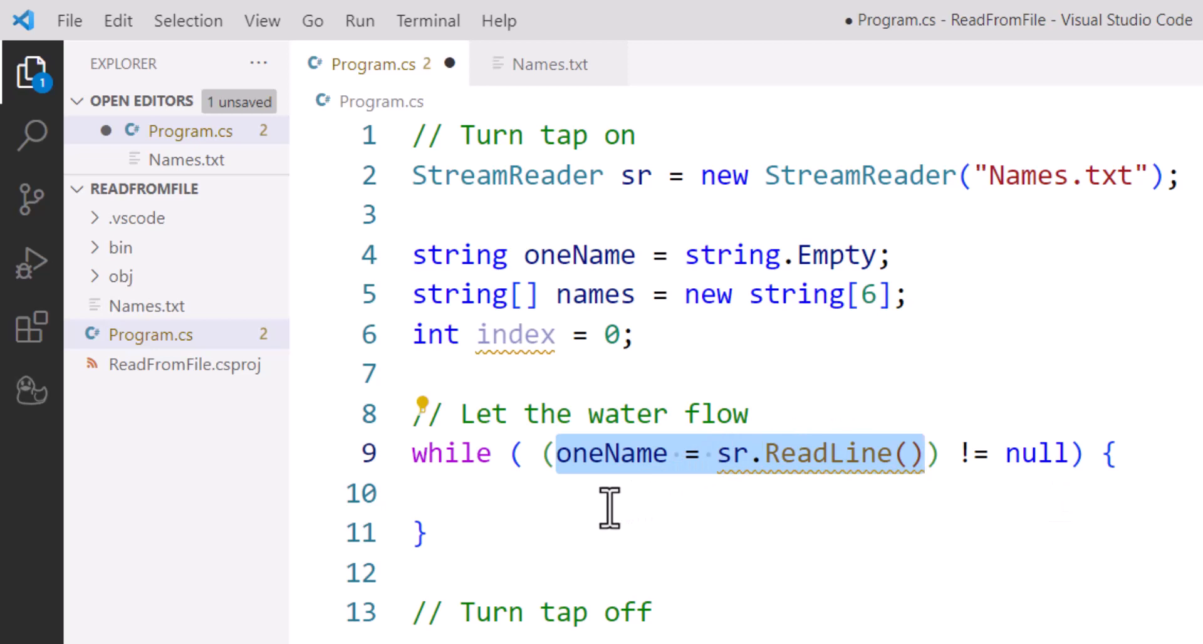
left_click(607, 493)
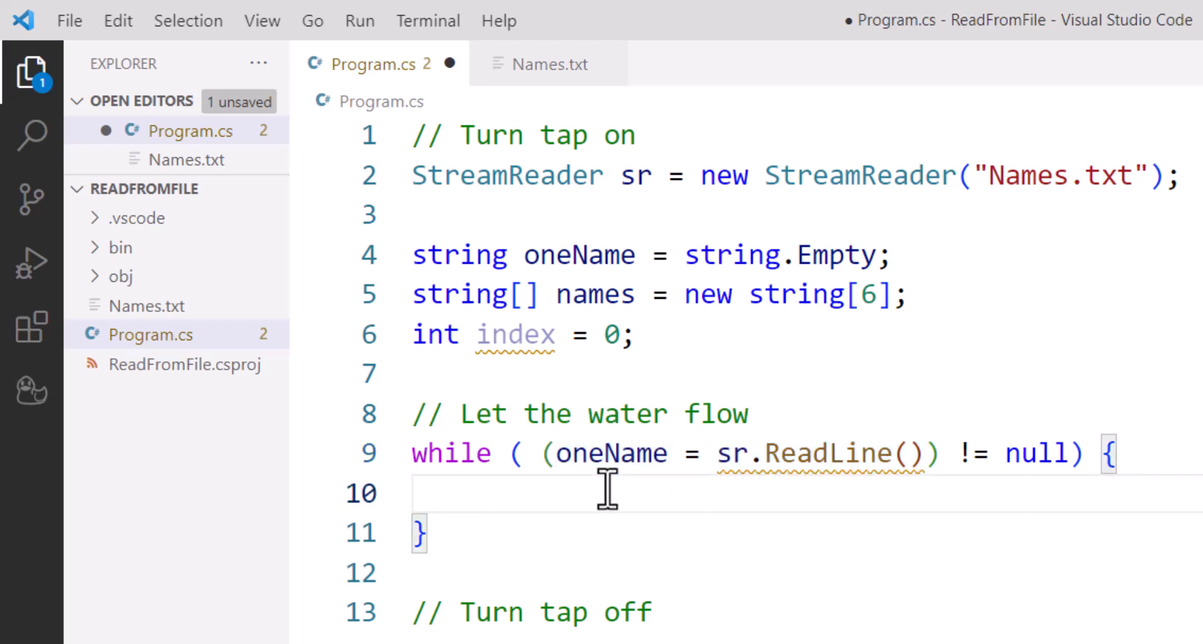
Store oneName into names[index] inside the loop body
type("names")
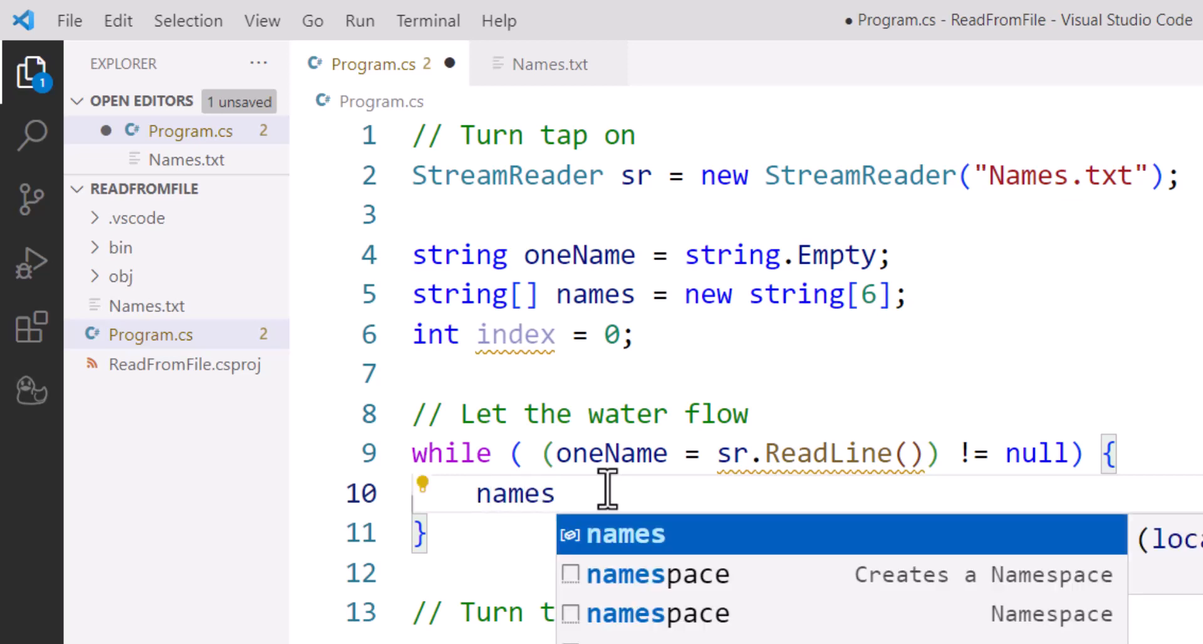
type("[index]")
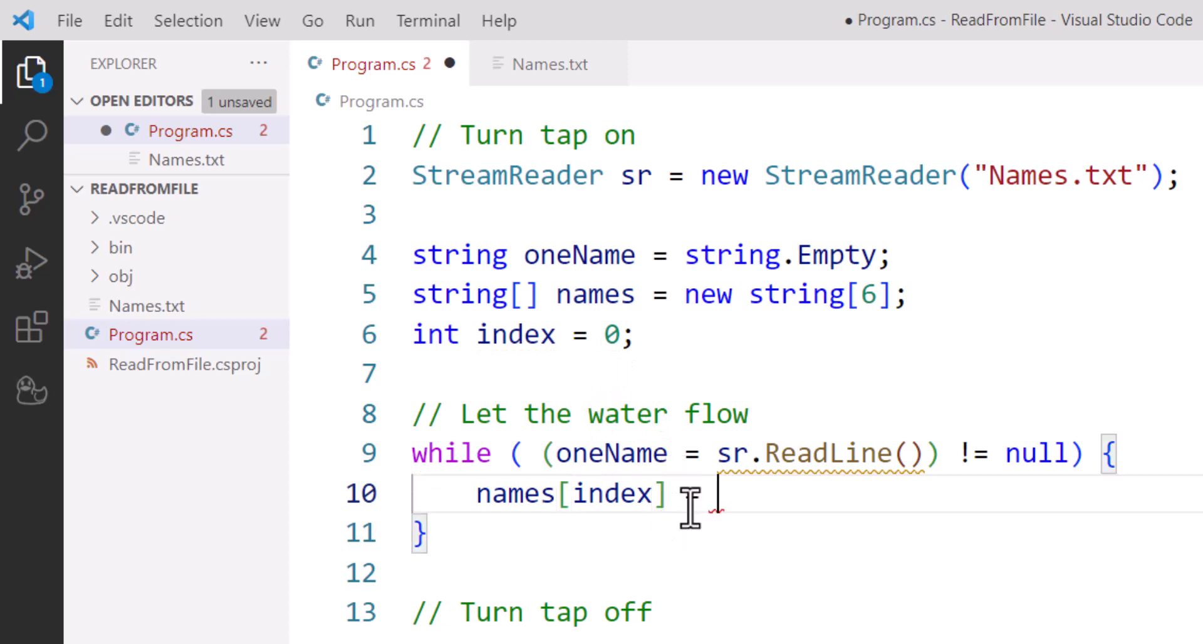
type("oneName;")
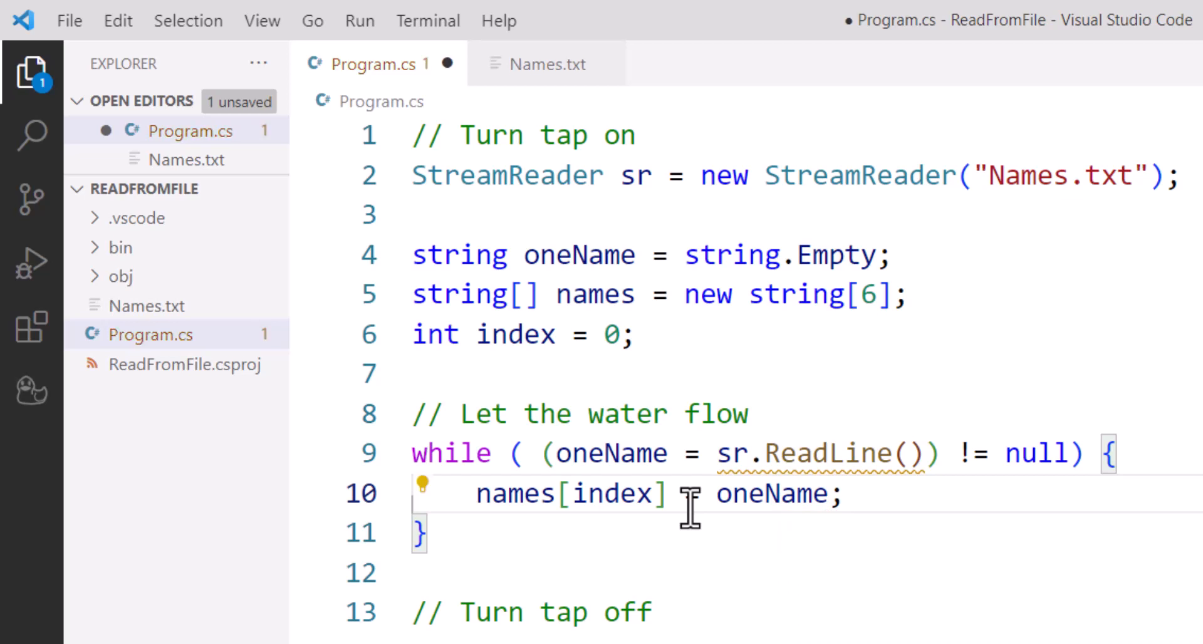
key("Enter")
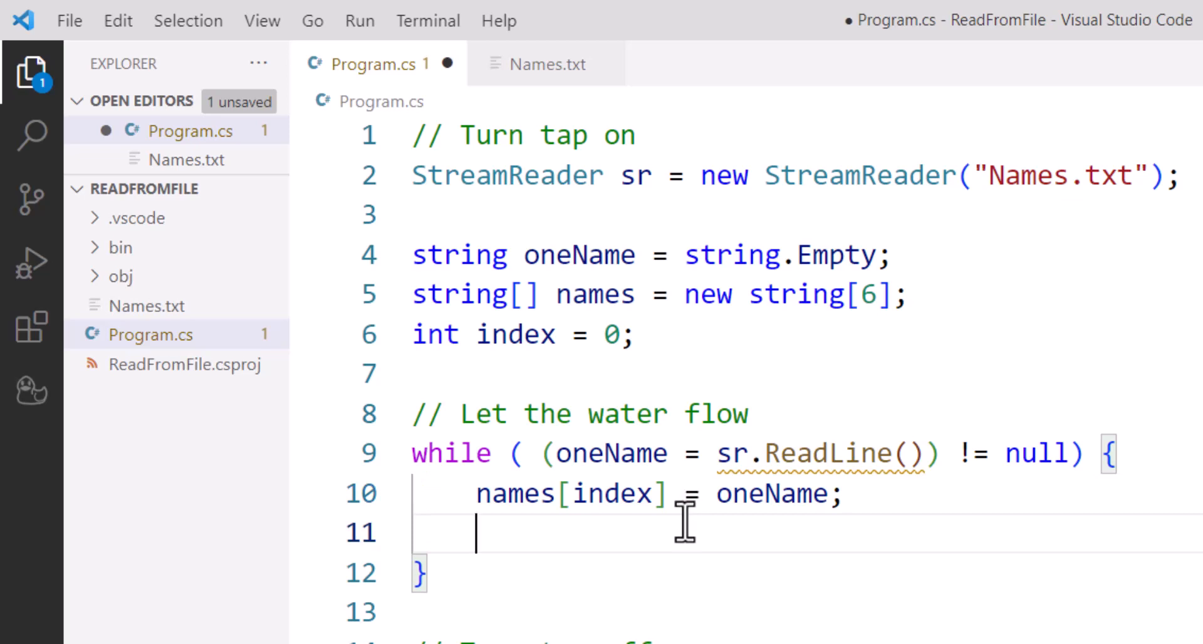
Print names[index] with Console.WriteLine and increment index
type("Console")
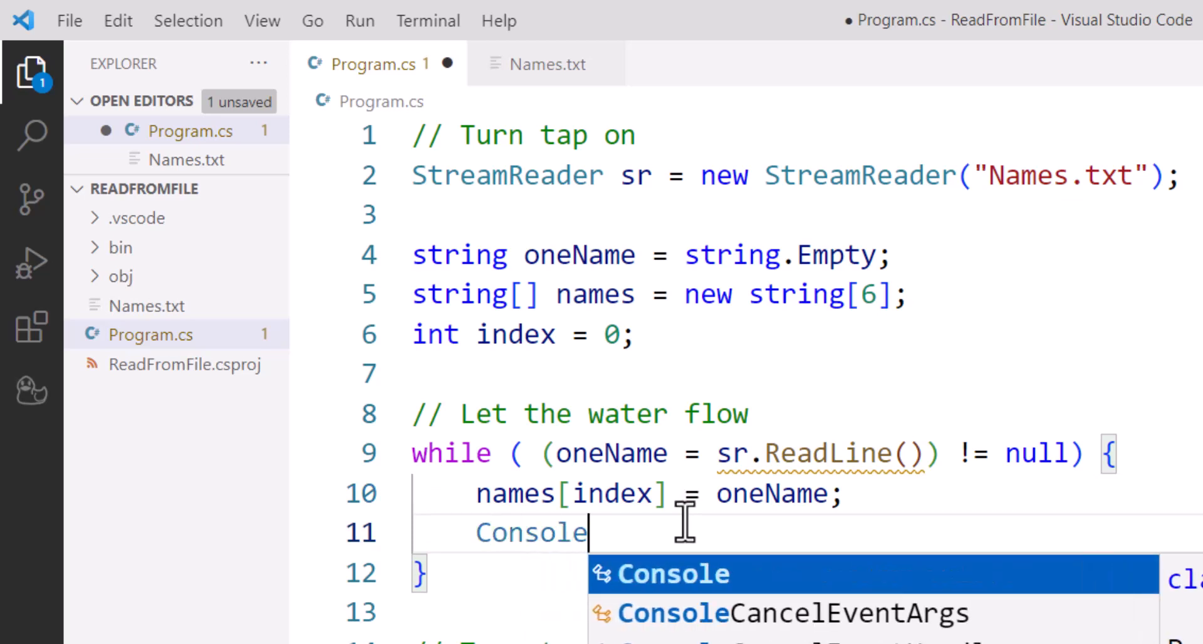
type(".Write")
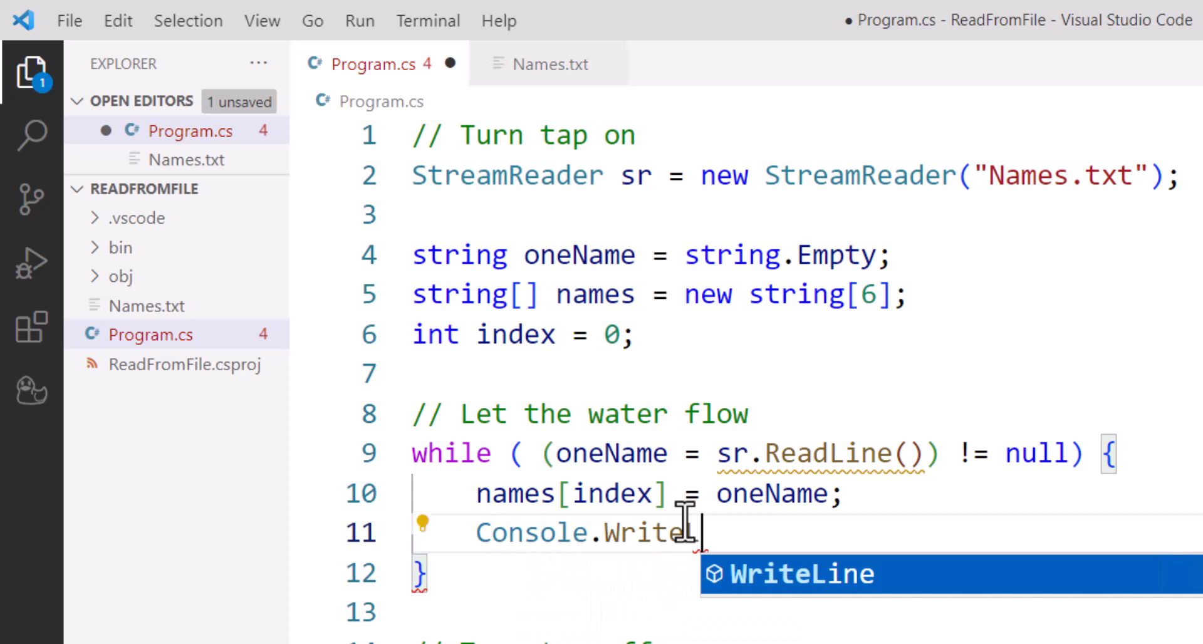
type("Line(names[index")
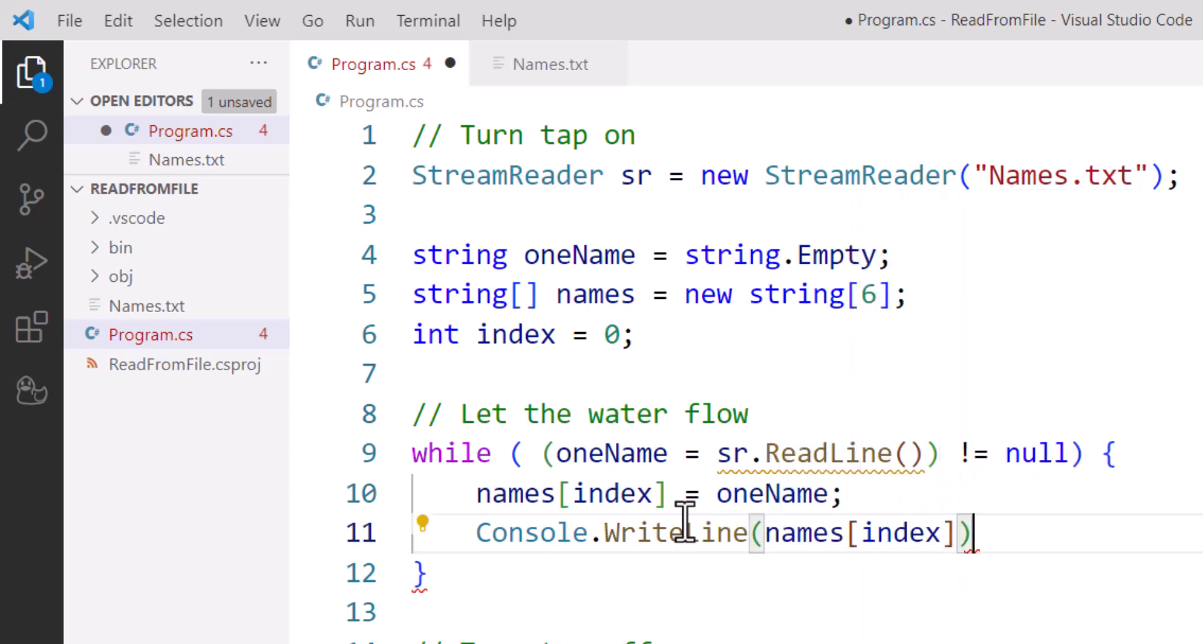
type(";")
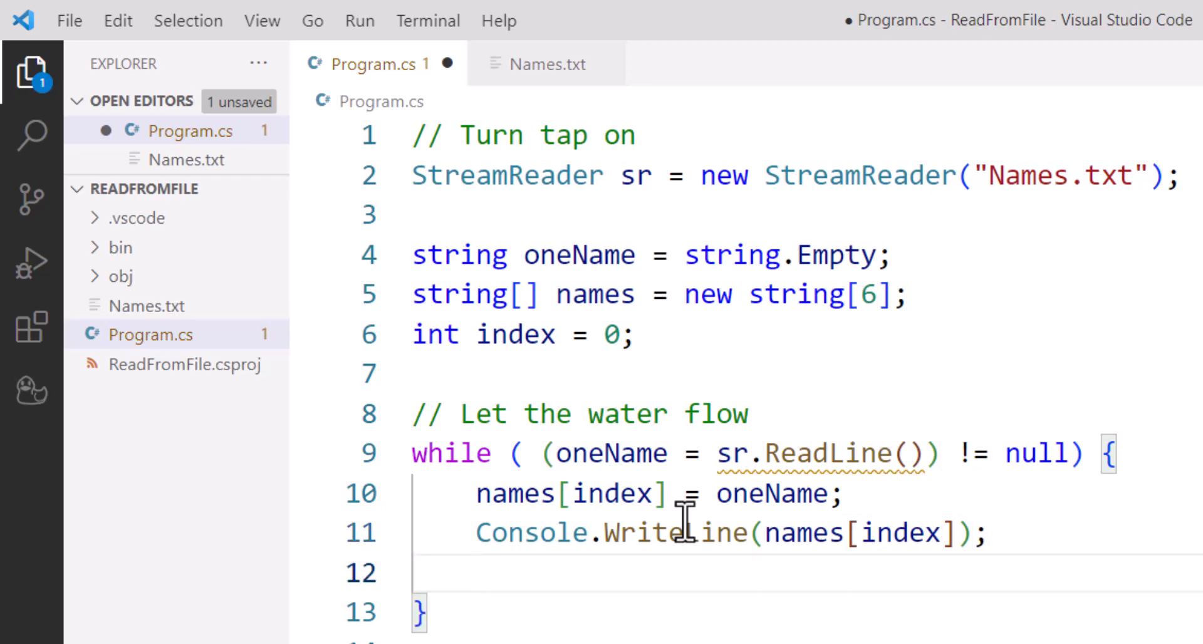
type("index++;")
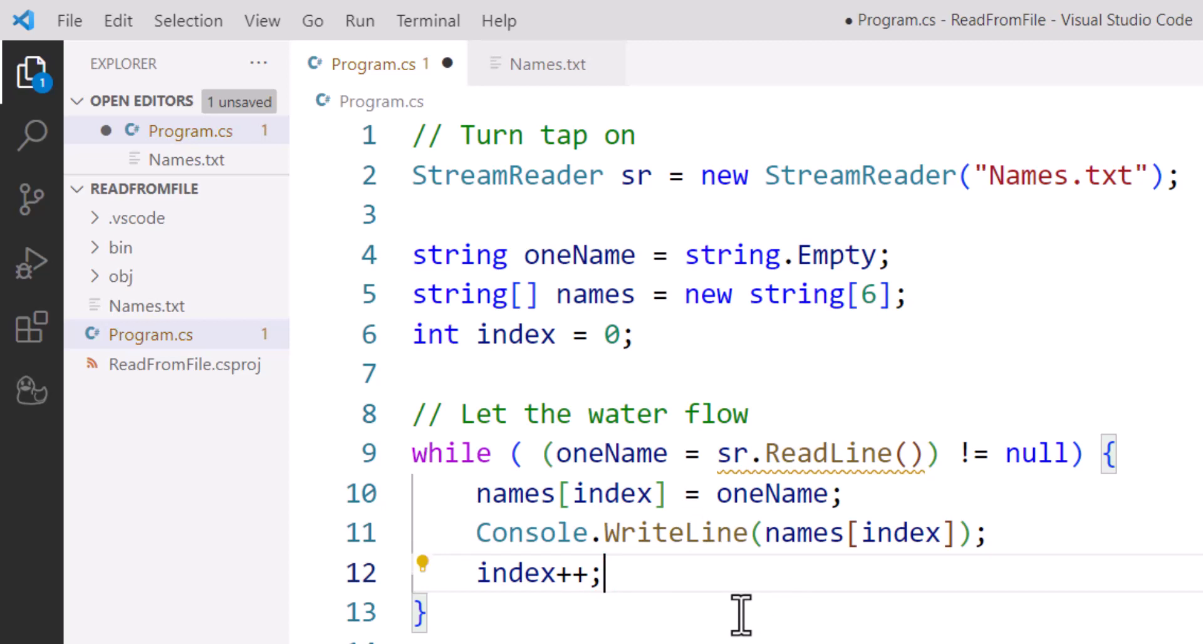
mouse_move(1046, 201)
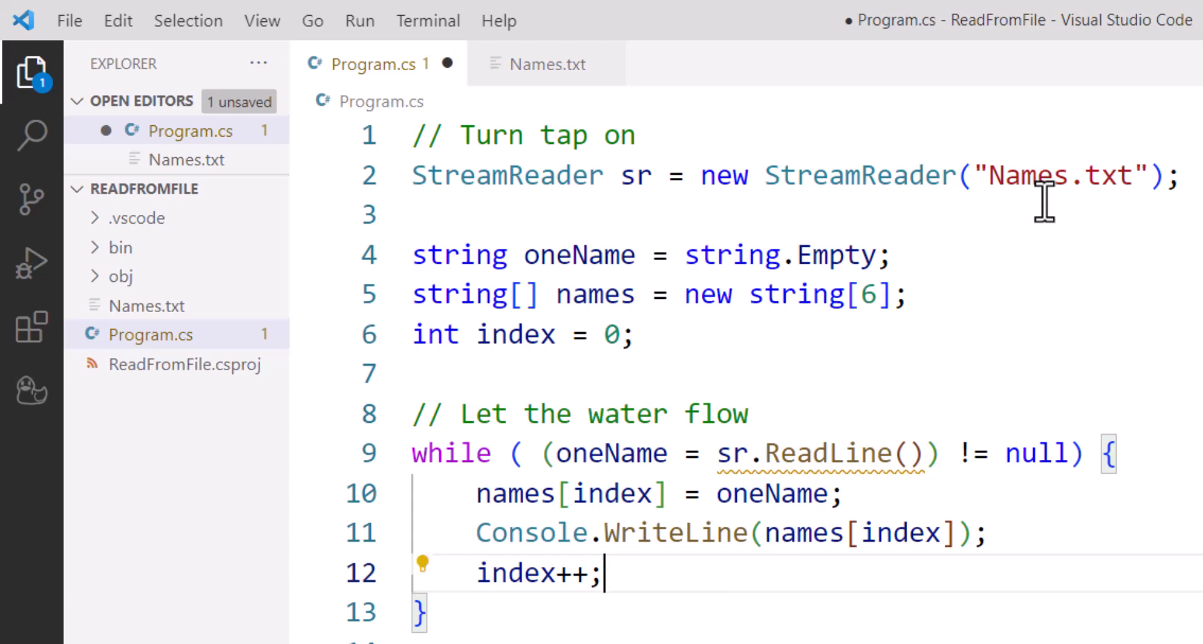
mouse_move(1008, 236)
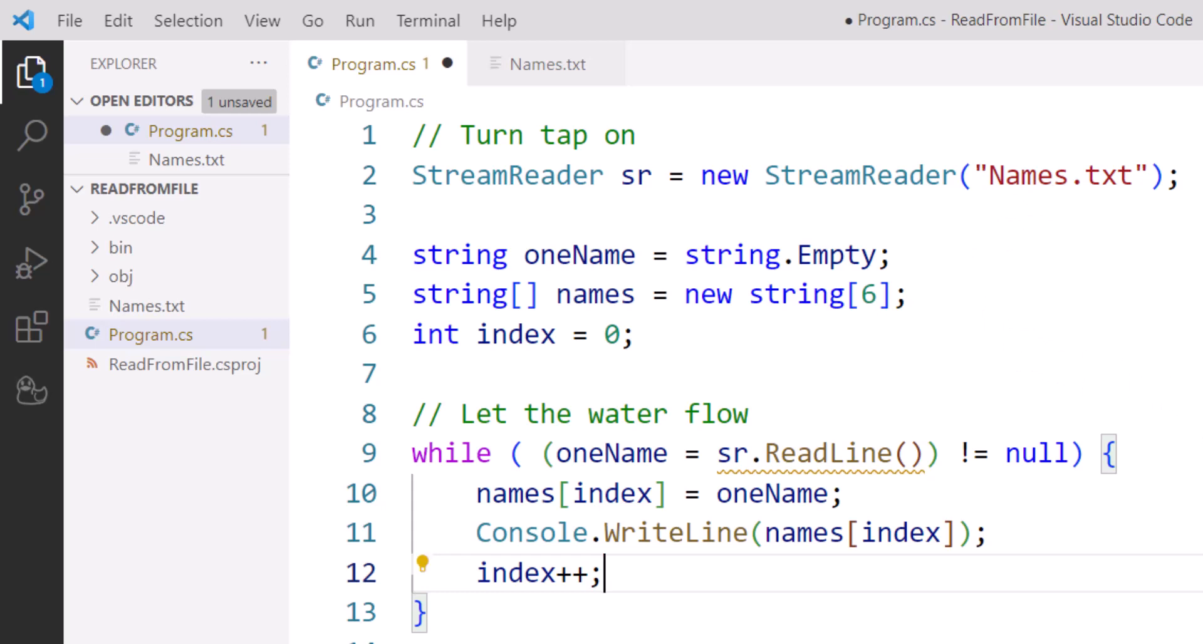
mouse_move(1110, 448)
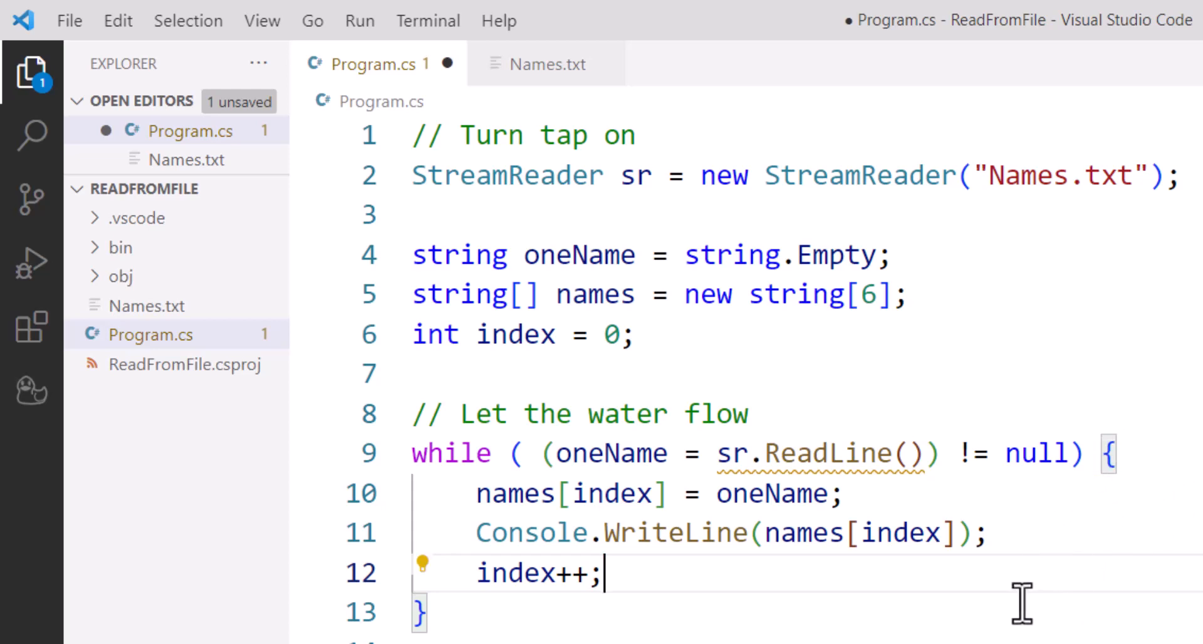
mouse_move(1019, 536)
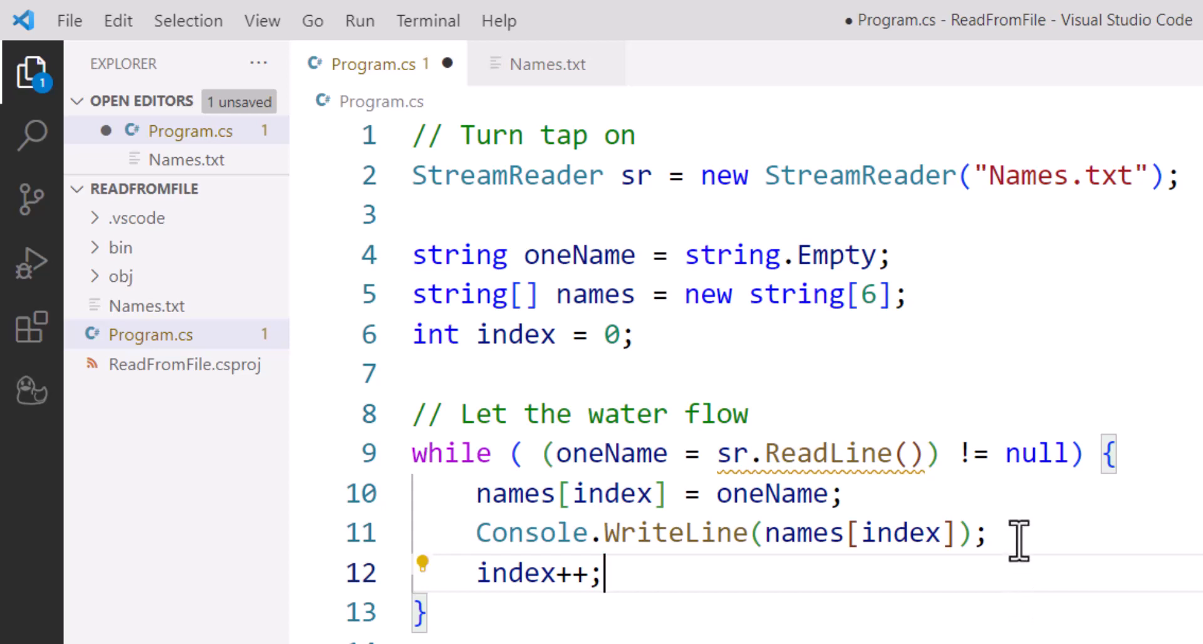
mouse_move(1063, 553)
type("// Turn tap off")
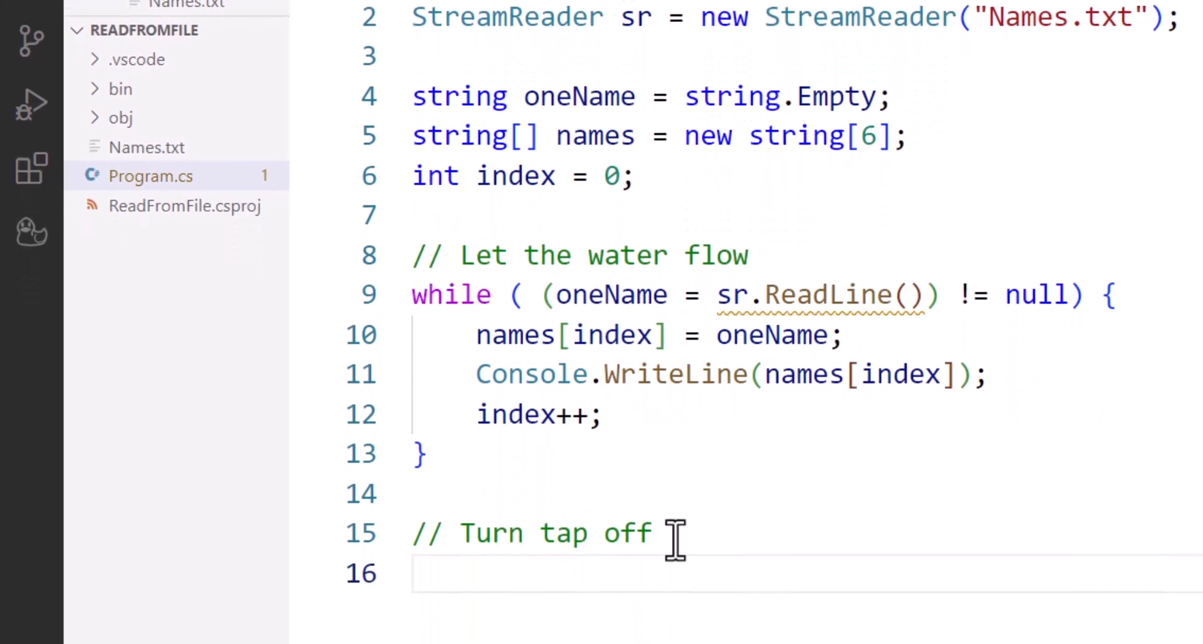
Add sr.Dispose(); under the 'Turn tap off' comment
scroll("up", 3)
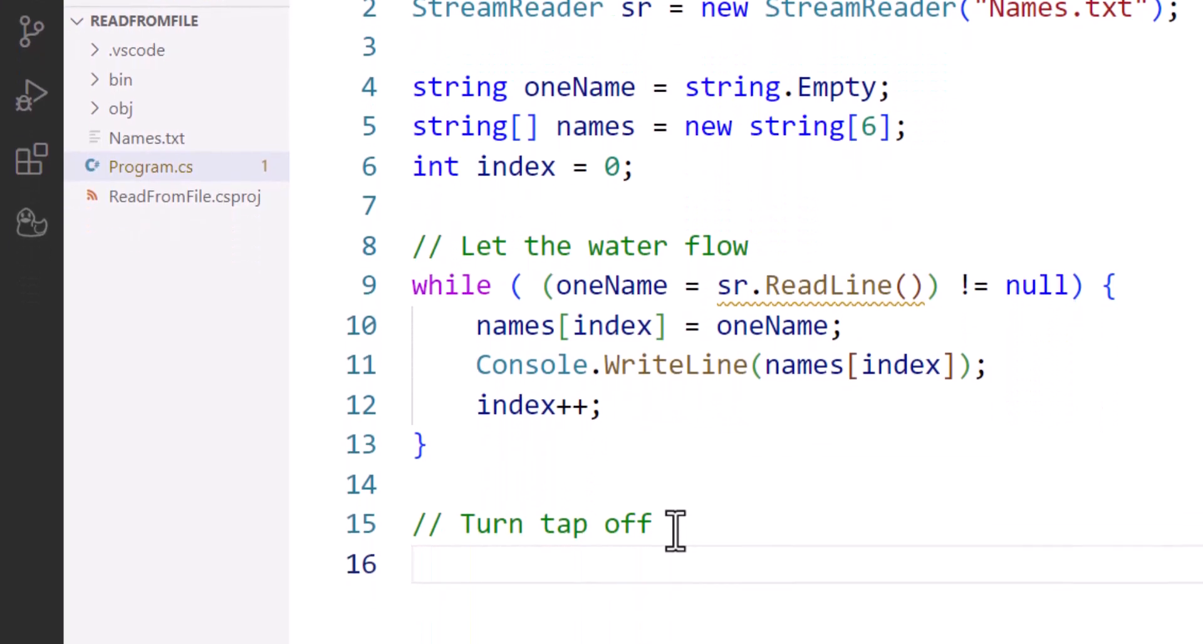
type("sr.Dispose(")
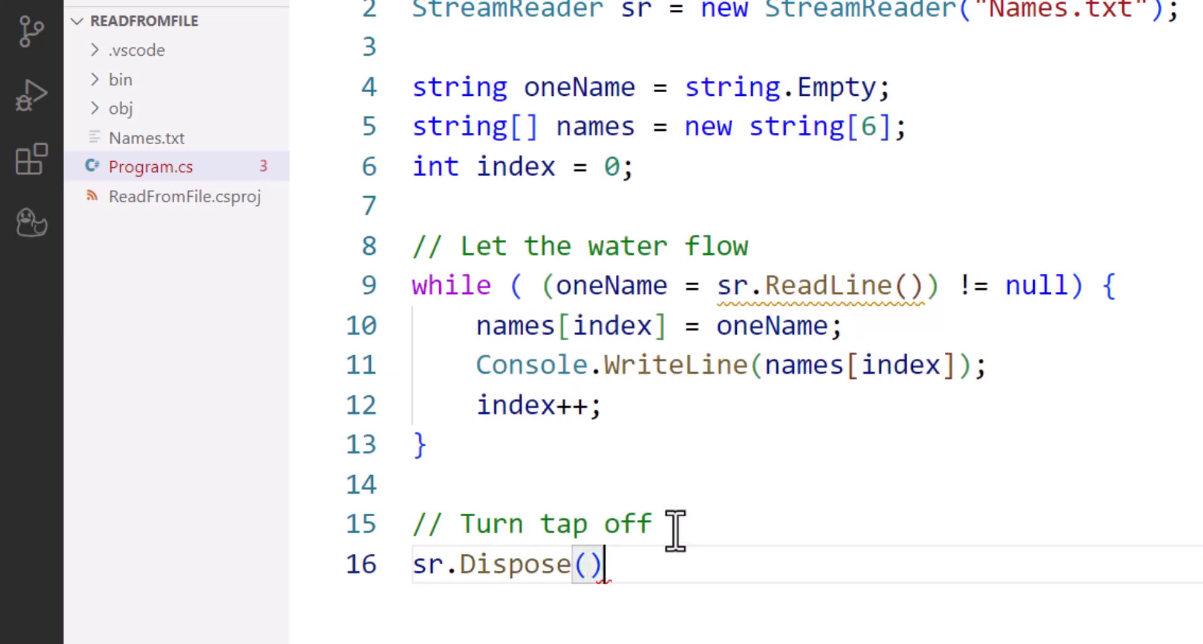
type(";")
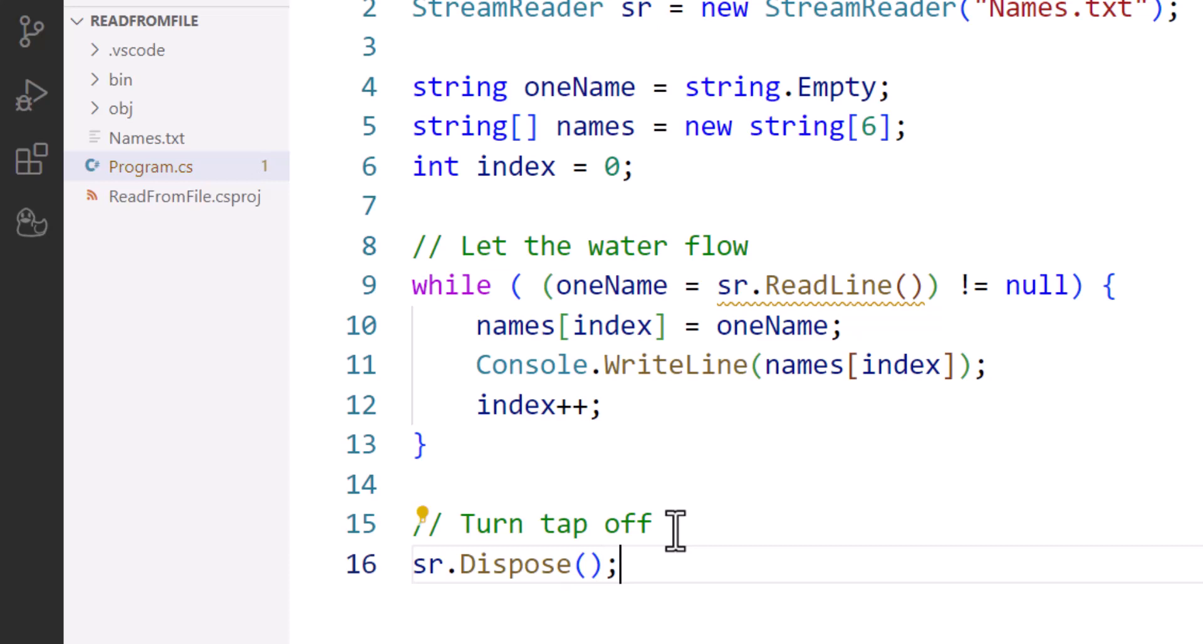
scroll("down", 3)
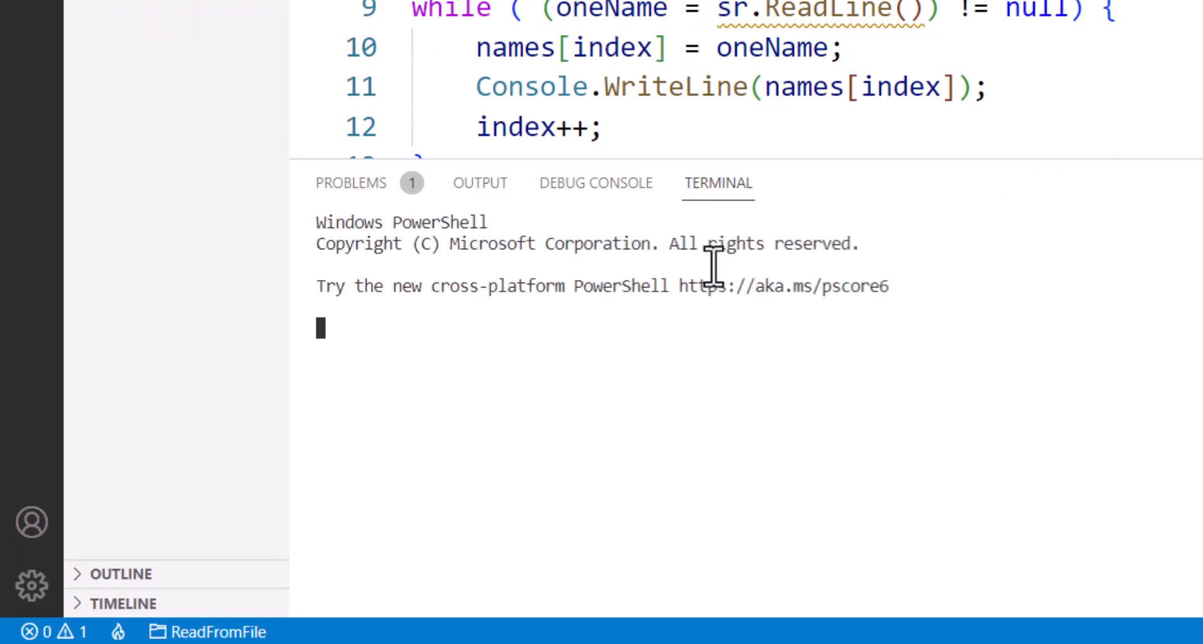
Execute dotnet run and highlight the printed names Mickey, Minnie, Daisy and Donald
type("dot")
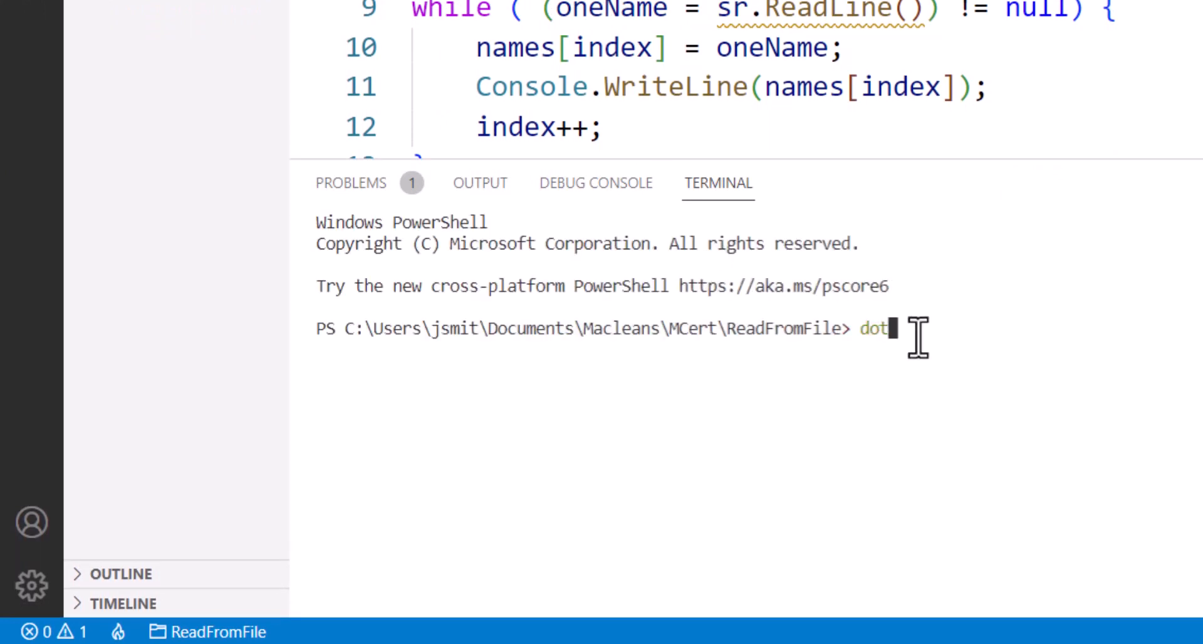
type("net run")
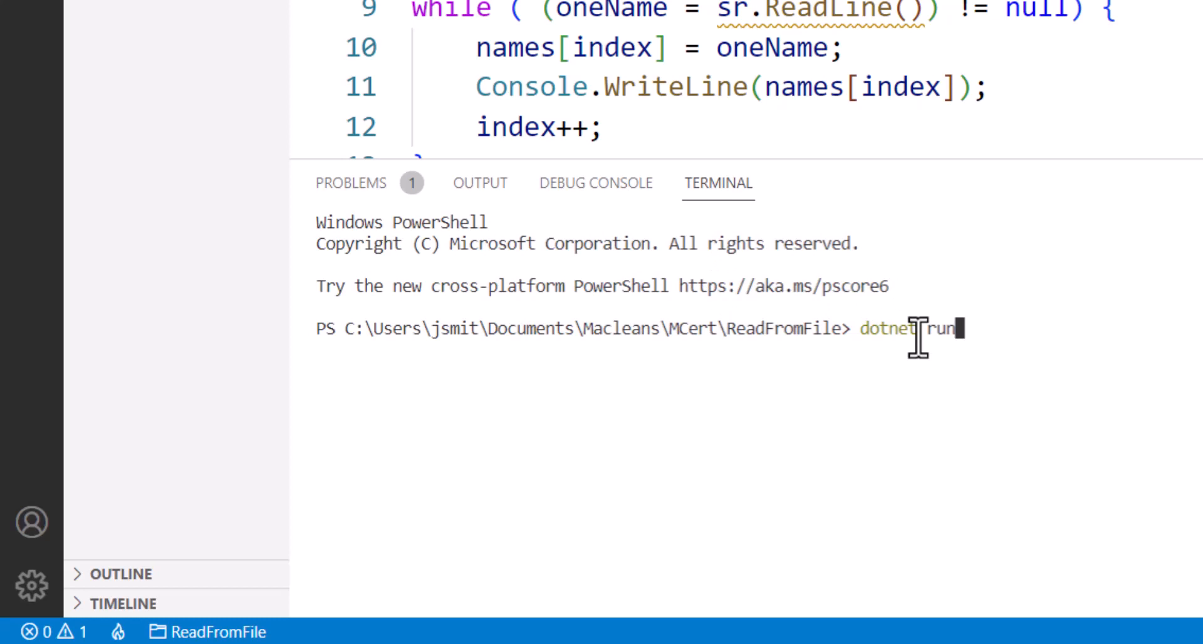
key("Return")
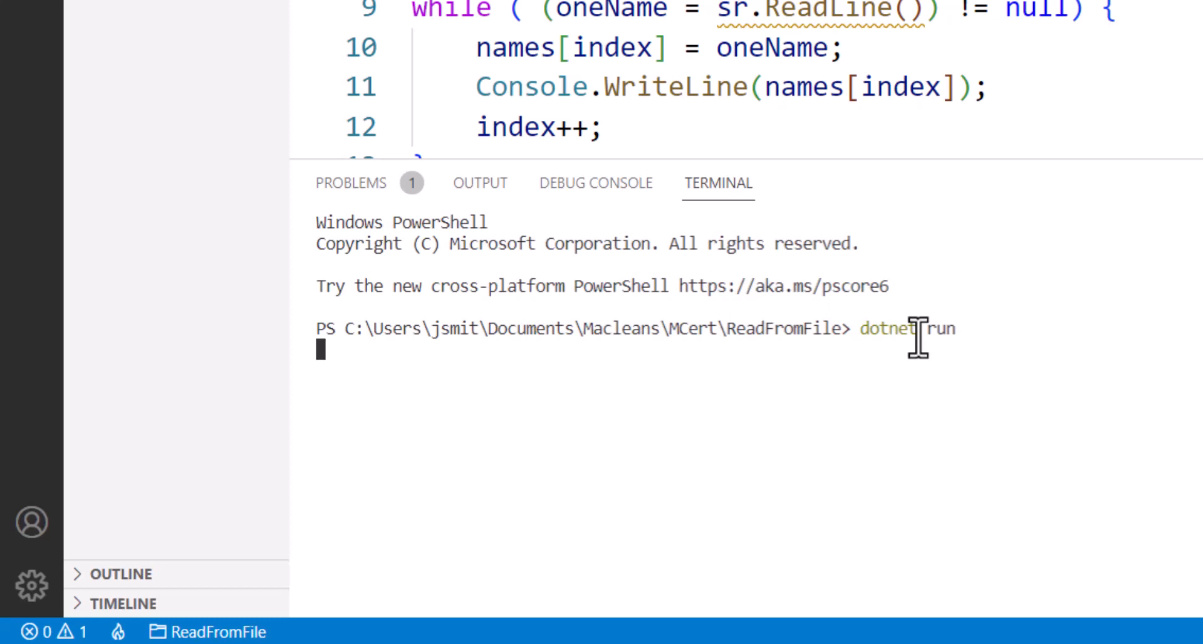
mouse_move(998, 330)
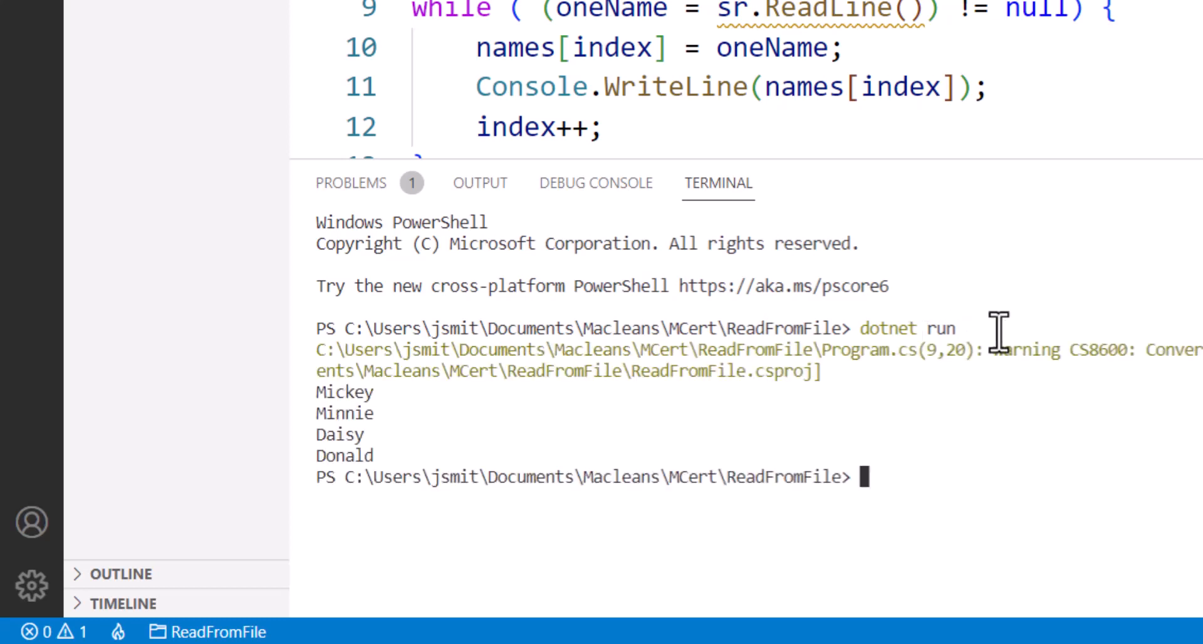
mouse_move(484, 350)
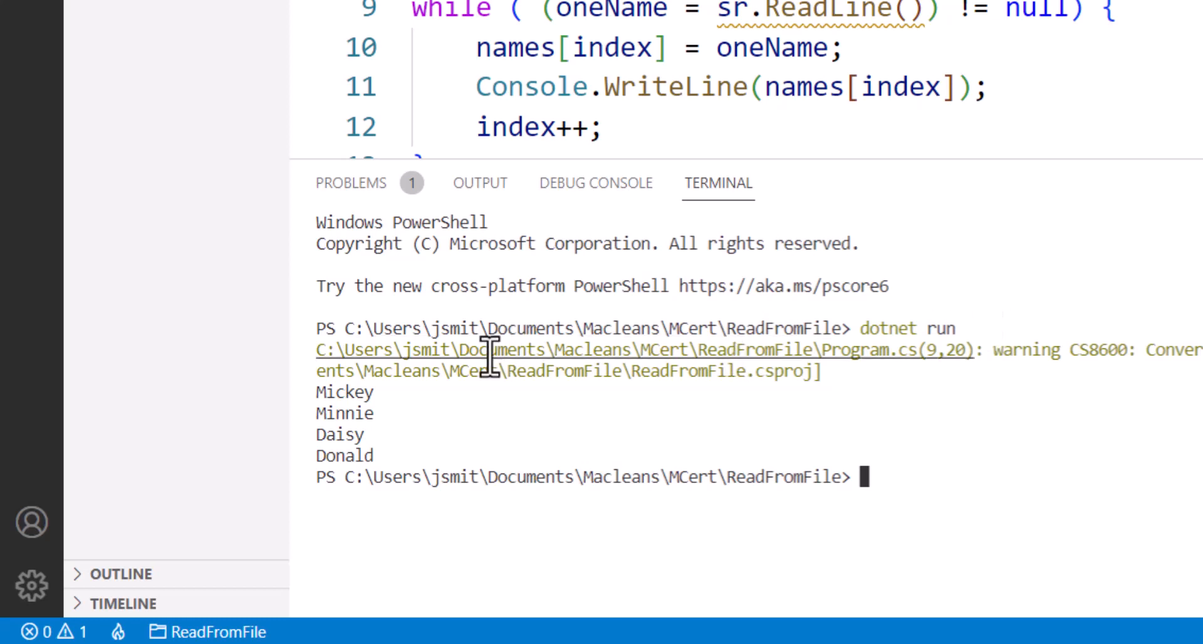
mouse_move(990, 384)
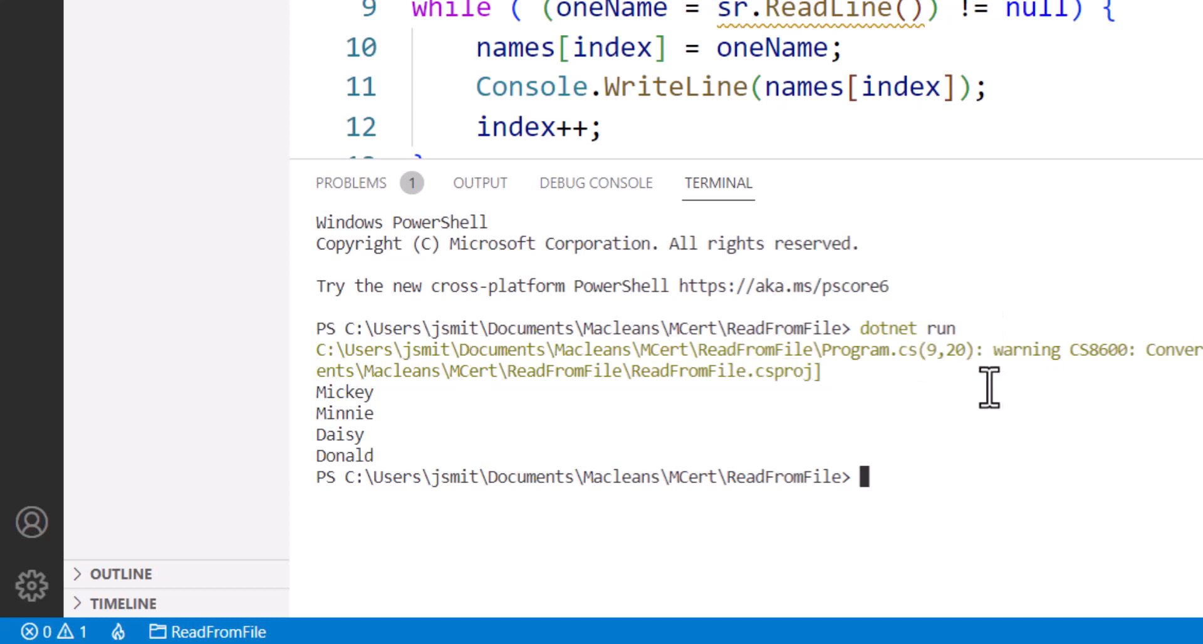
mouse_move(901, 23)
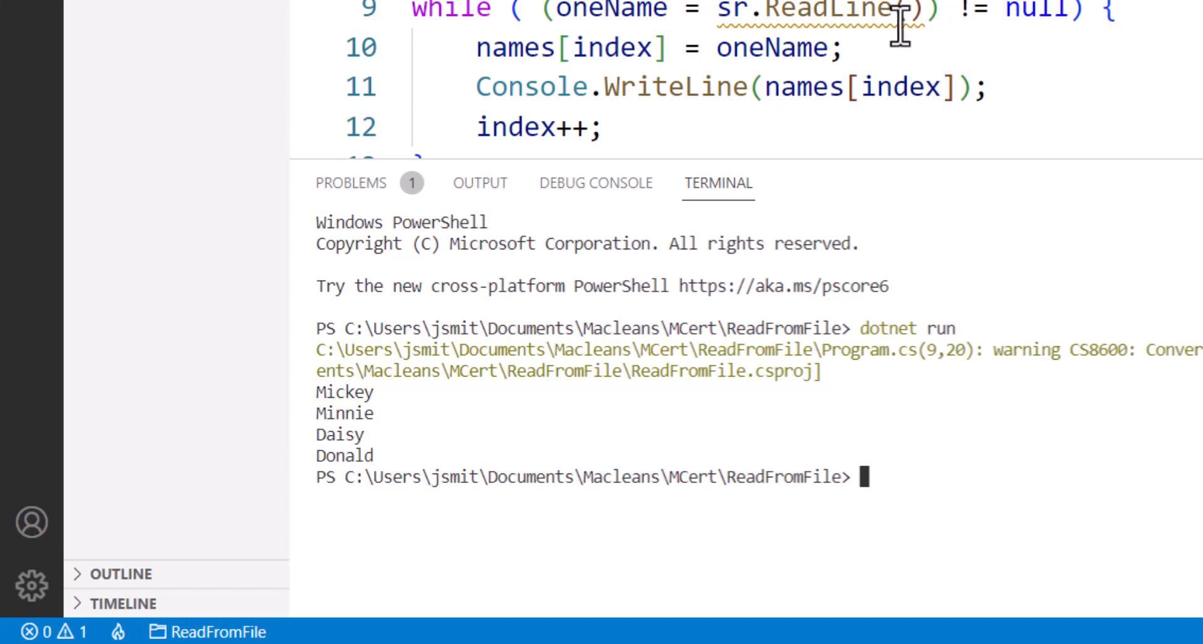
mouse_move(365, 391)
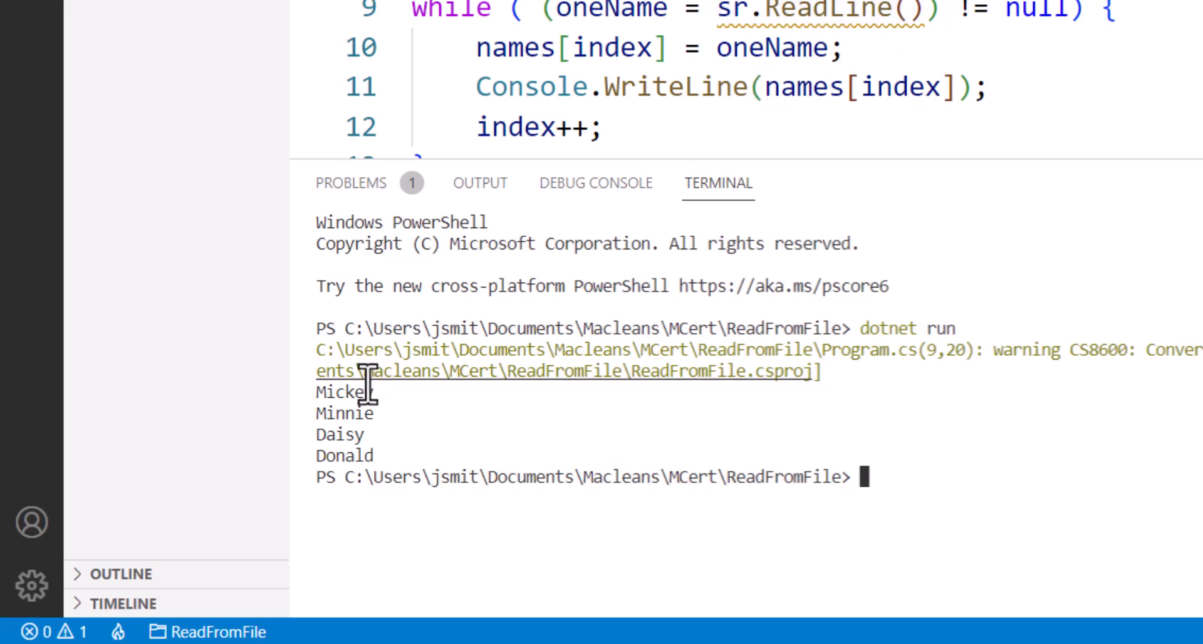
left_click_drag(361, 392, 380, 455)
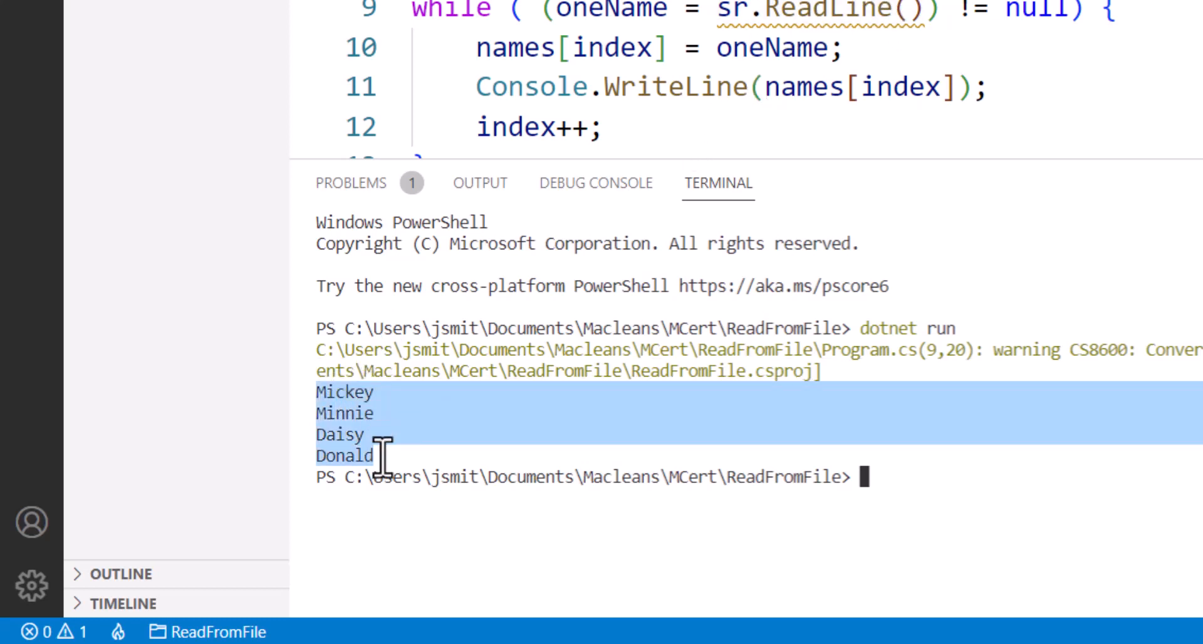
mouse_move(388, 456)
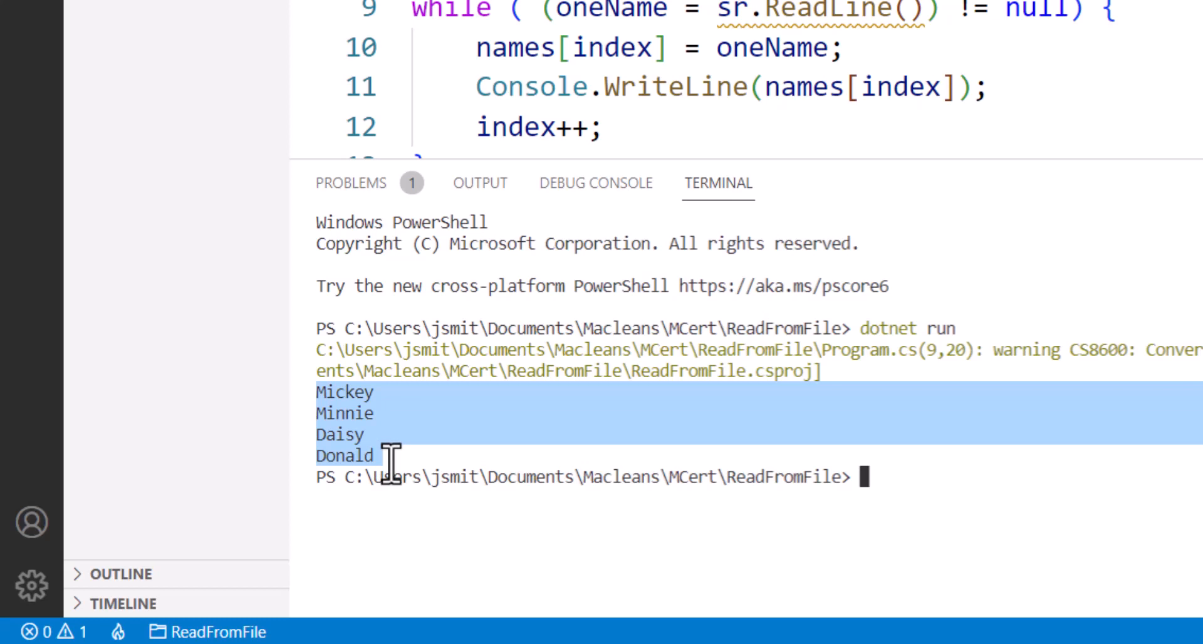